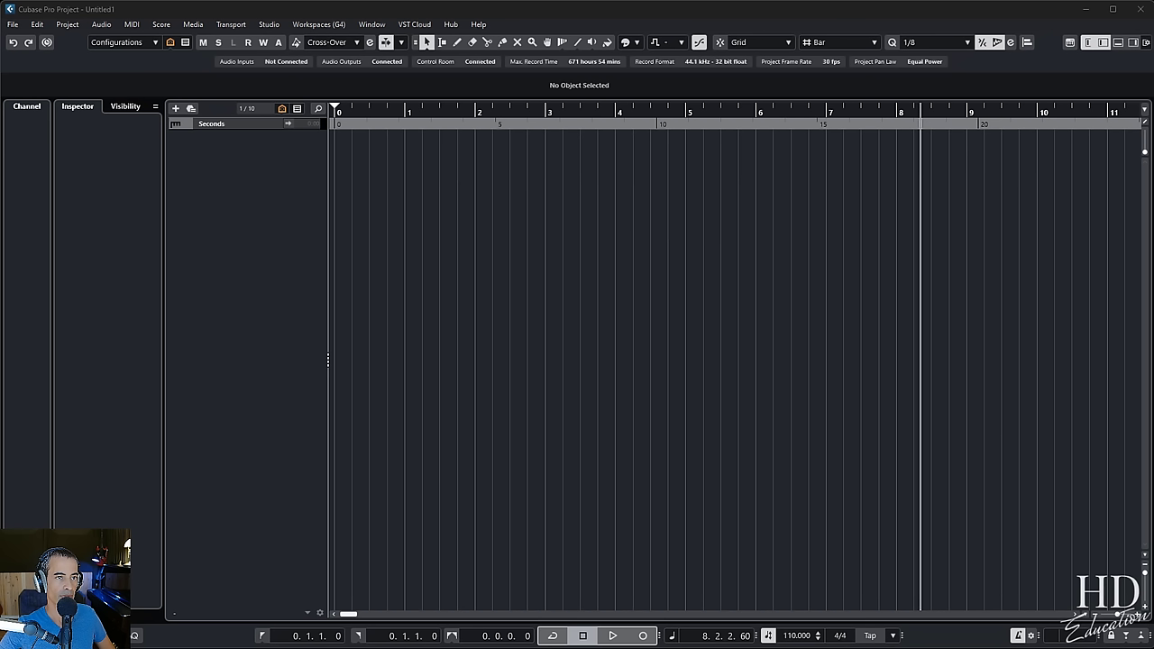
mouse_move(616, 342)
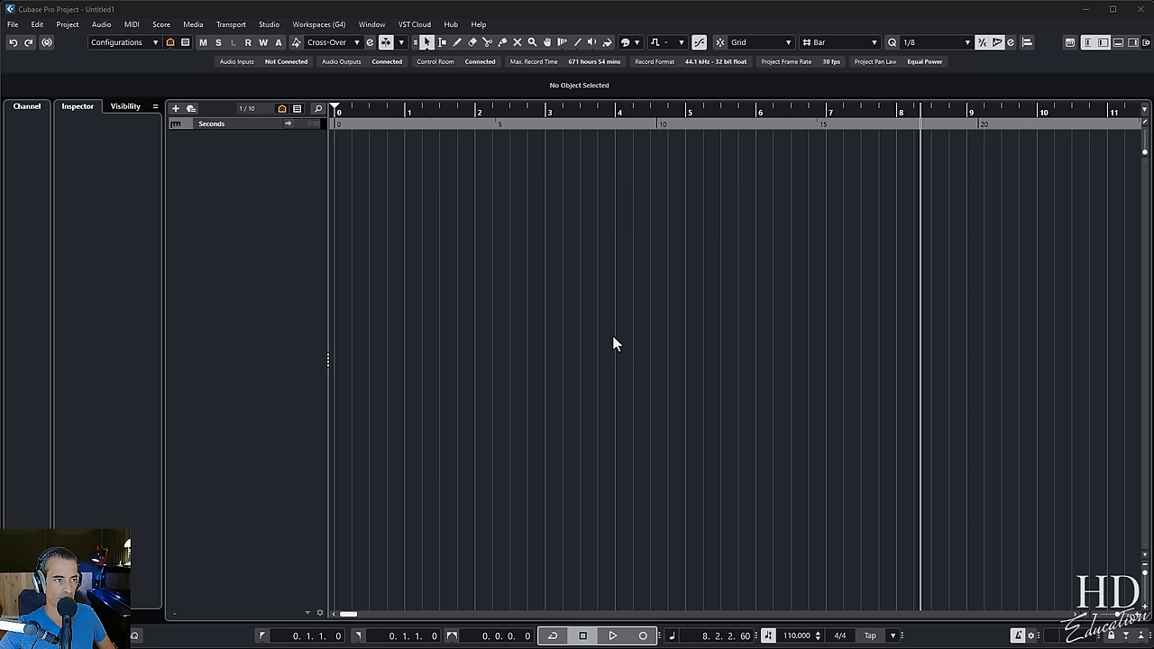
mouse_move(645, 13)
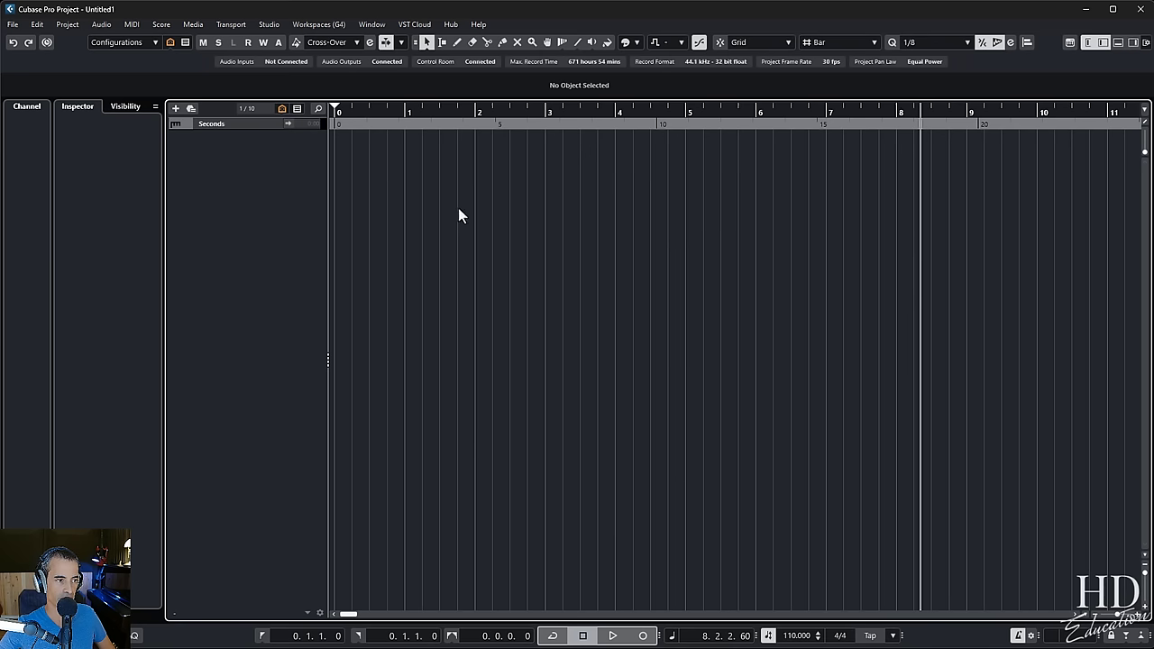
mouse_move(465, 209)
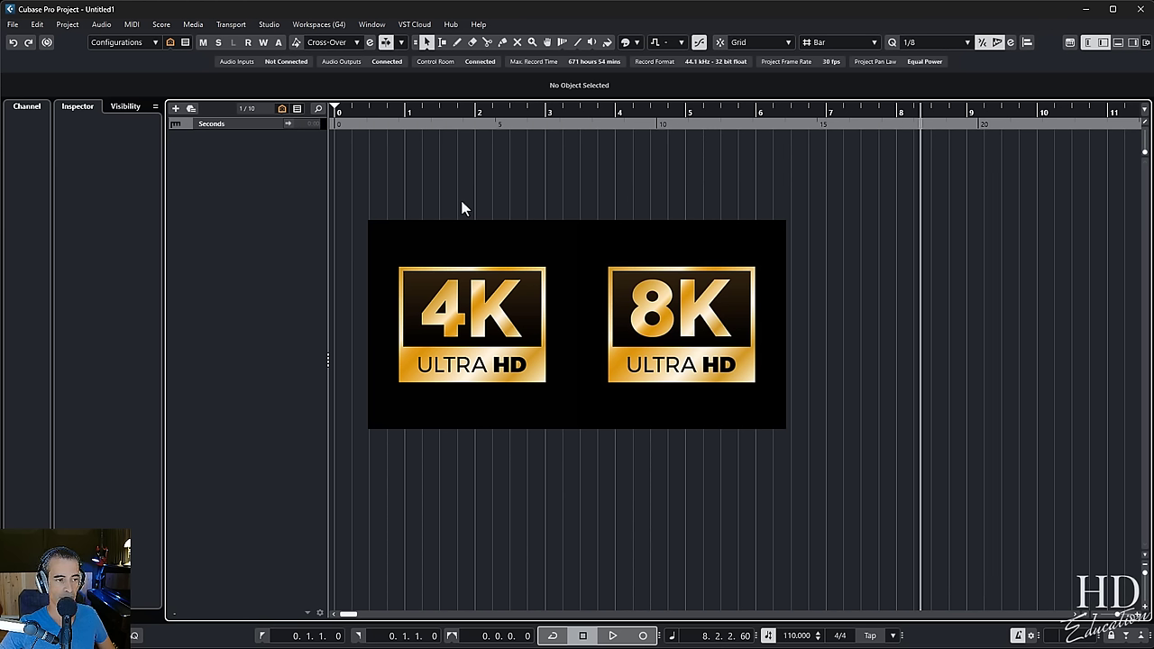
mouse_move(361, 111)
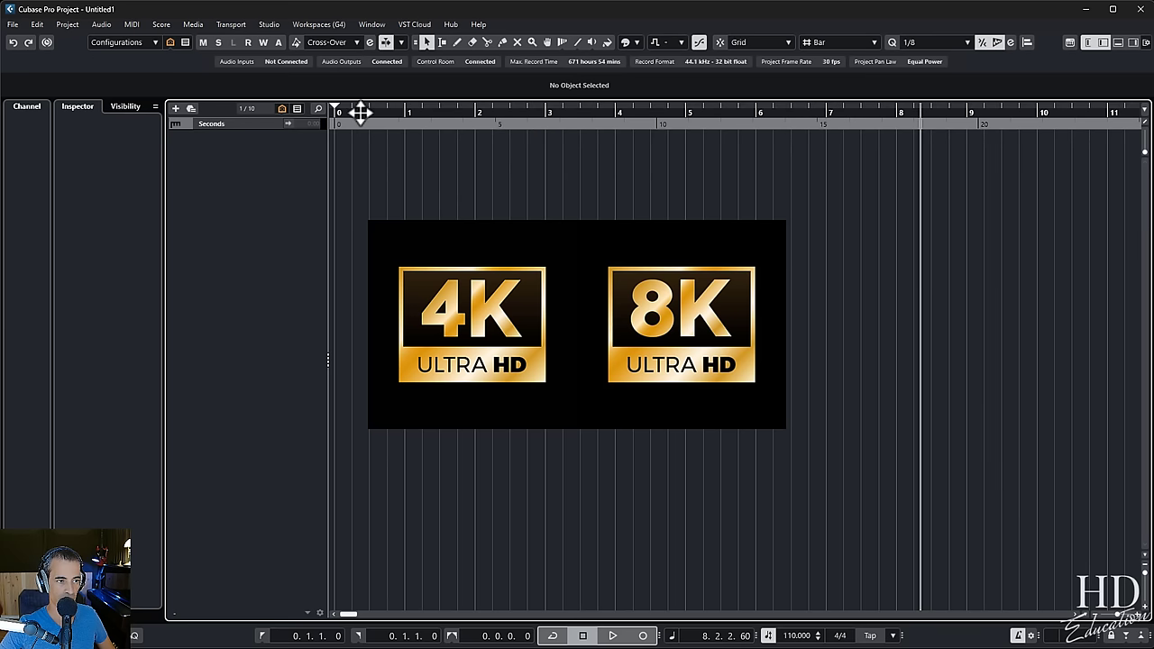
mouse_move(928, 269)
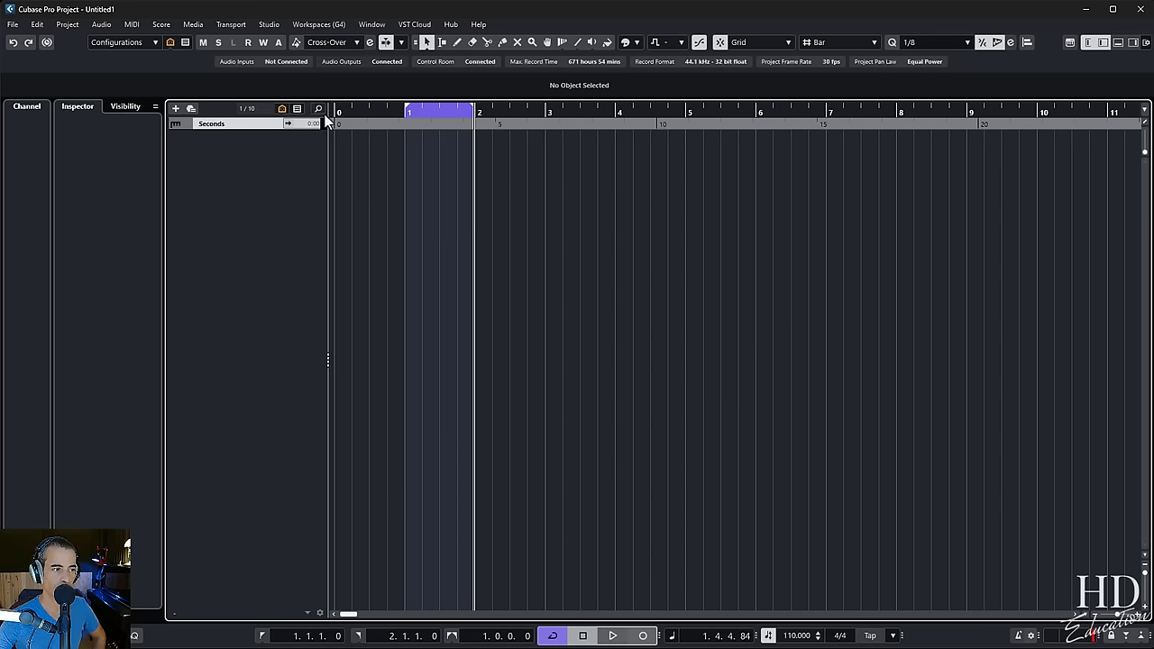
- Add a drum track with Pattern Event type, creating Drum Machine 01 with its editor open
right_click(243, 144)
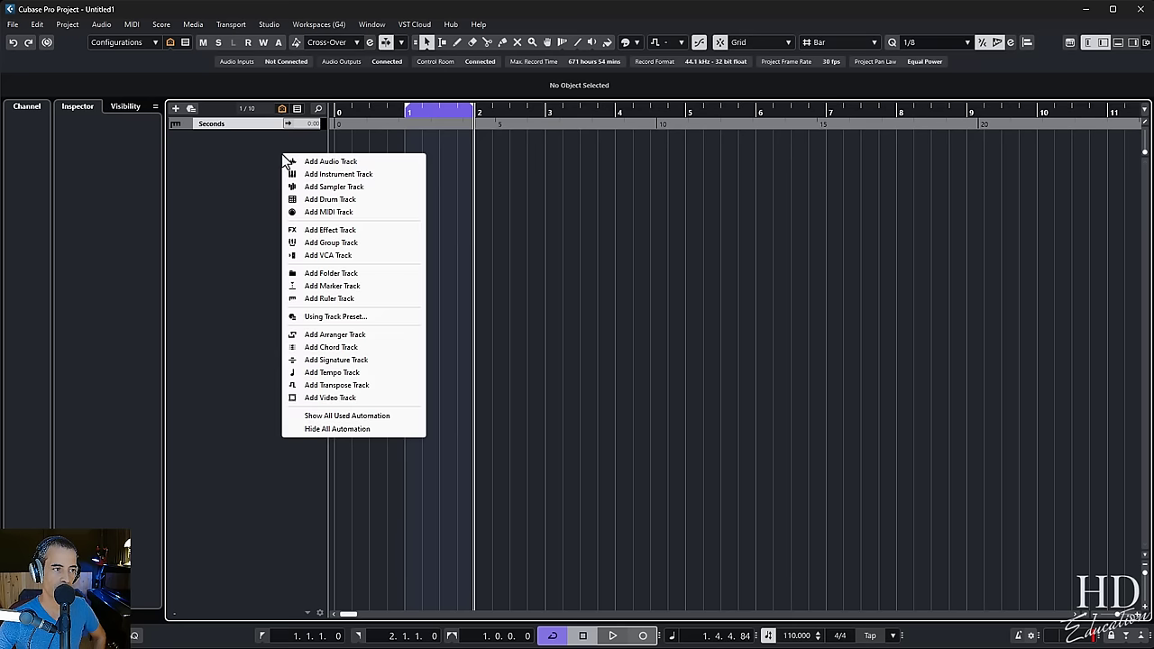
mouse_move(315, 213)
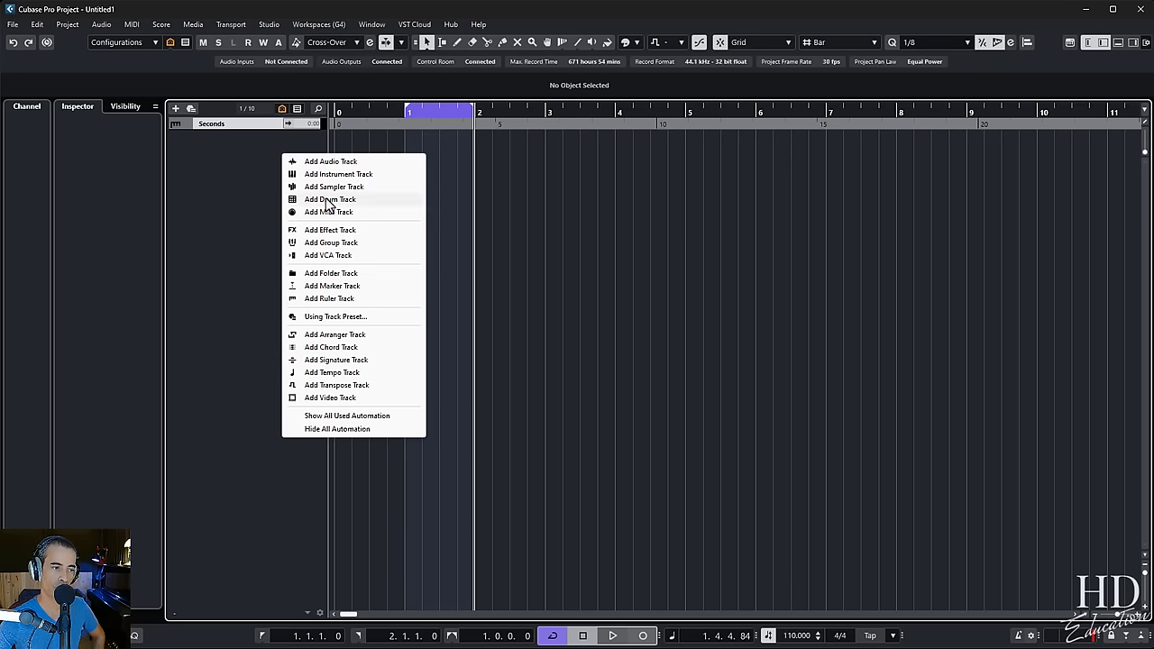
left_click(330, 199)
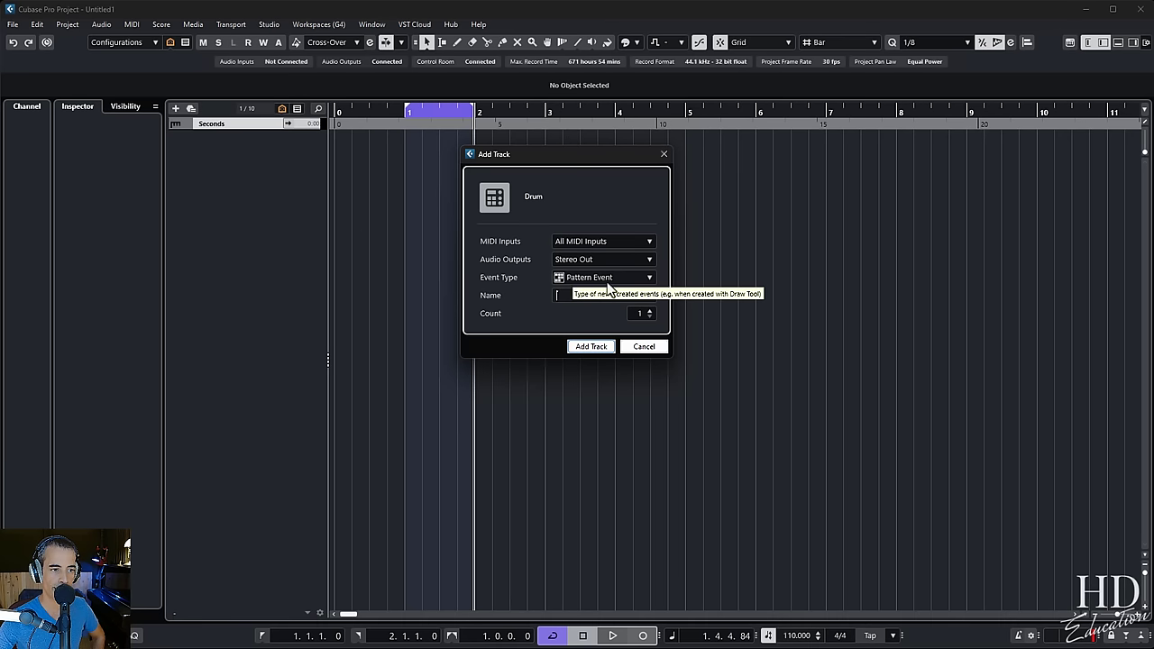
mouse_move(585, 346)
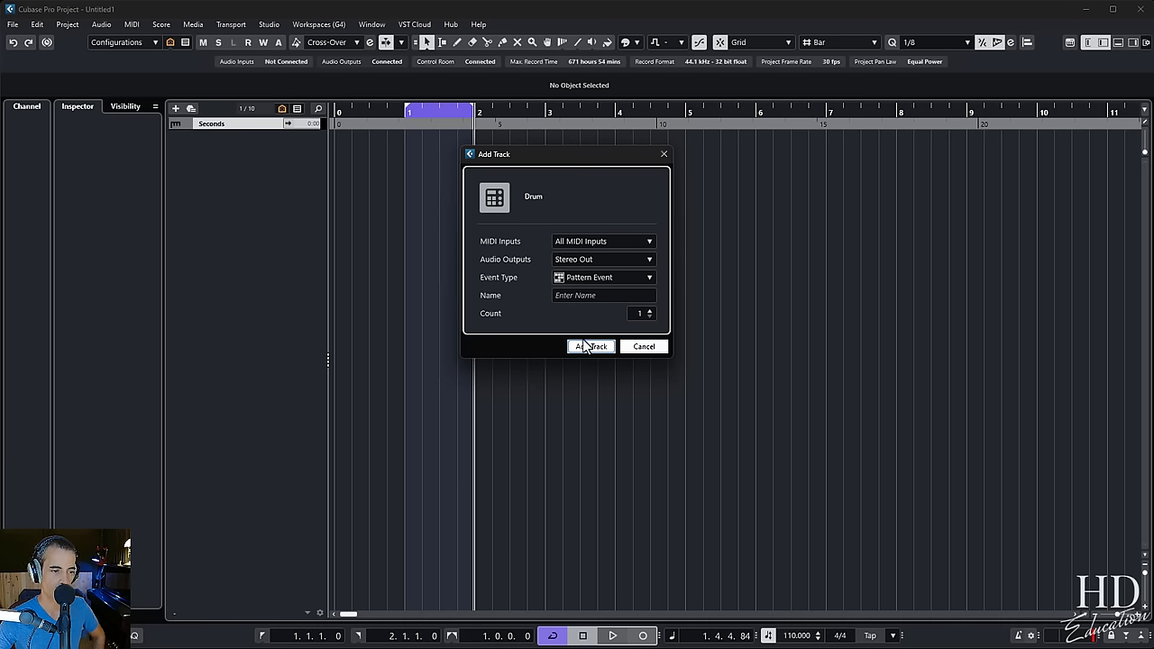
left_click(591, 346)
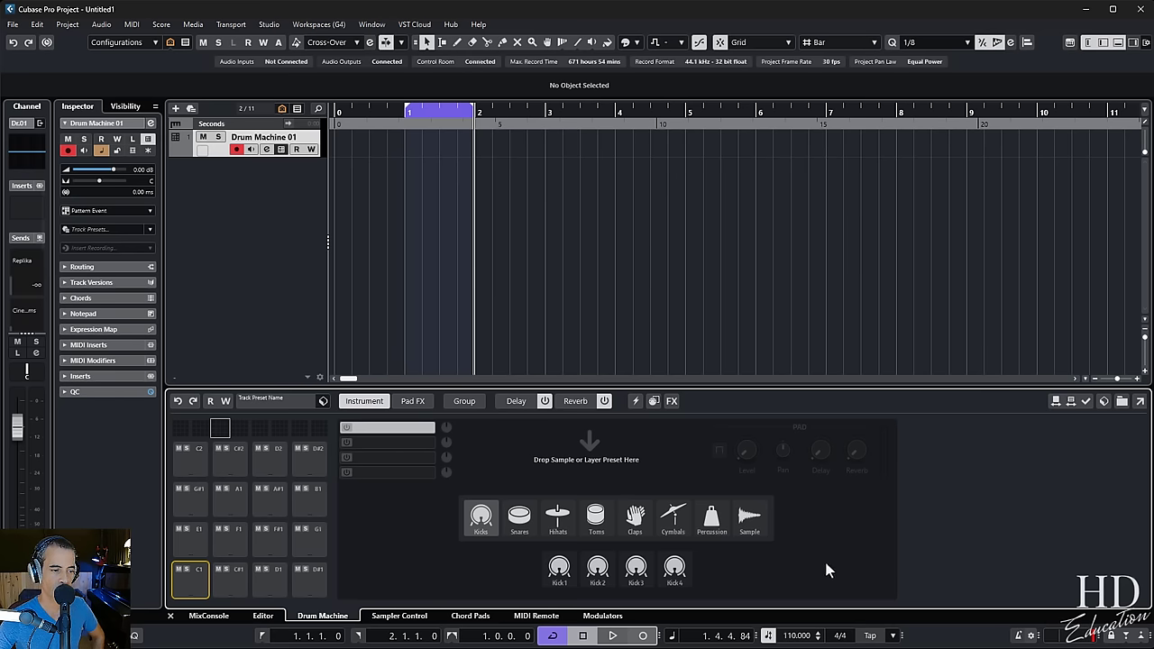
mouse_move(781, 577)
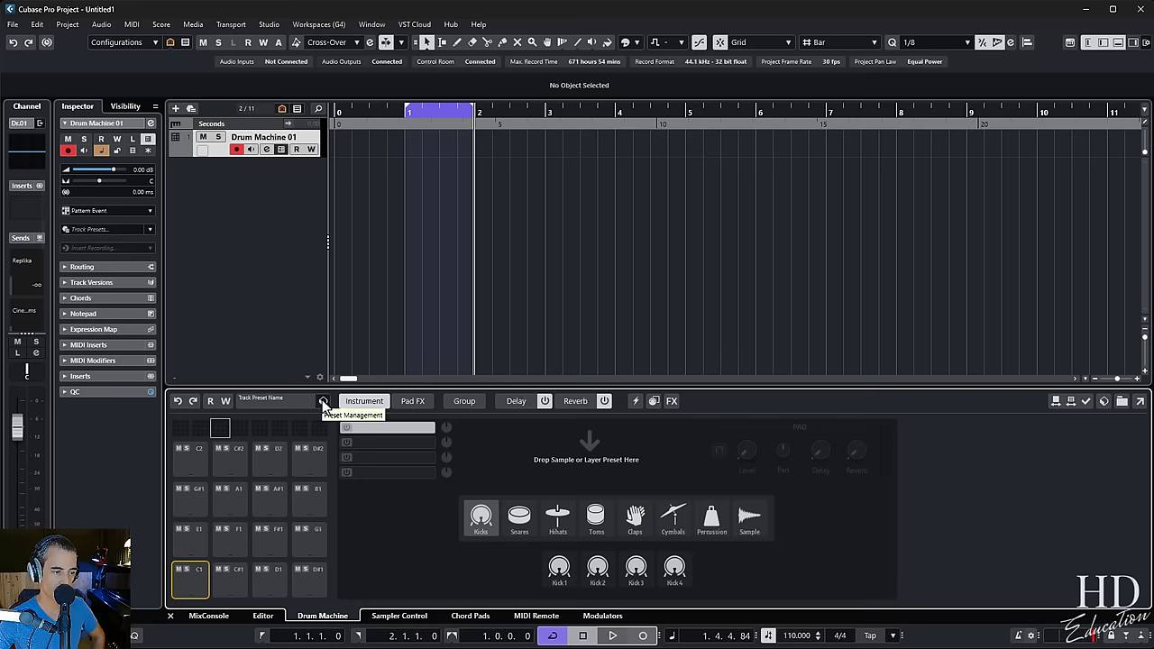
- Load the Beatmaker Delight track preset from MediaBay and audition the hi-hat pad
left_click(323, 400)
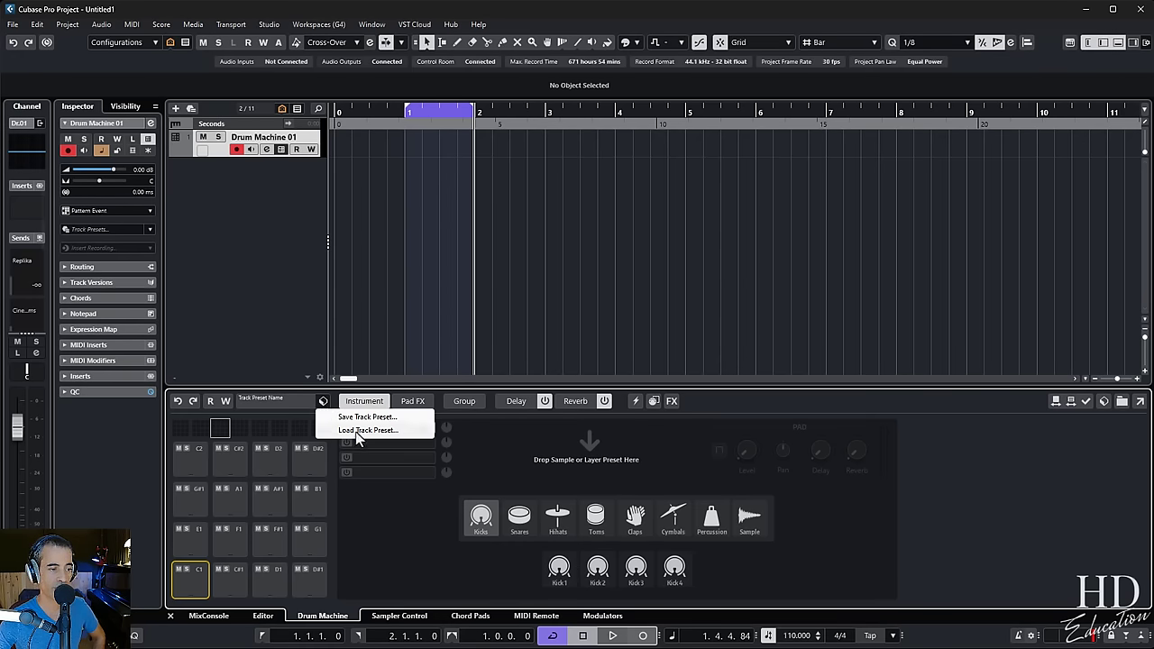
left_click(368, 429)
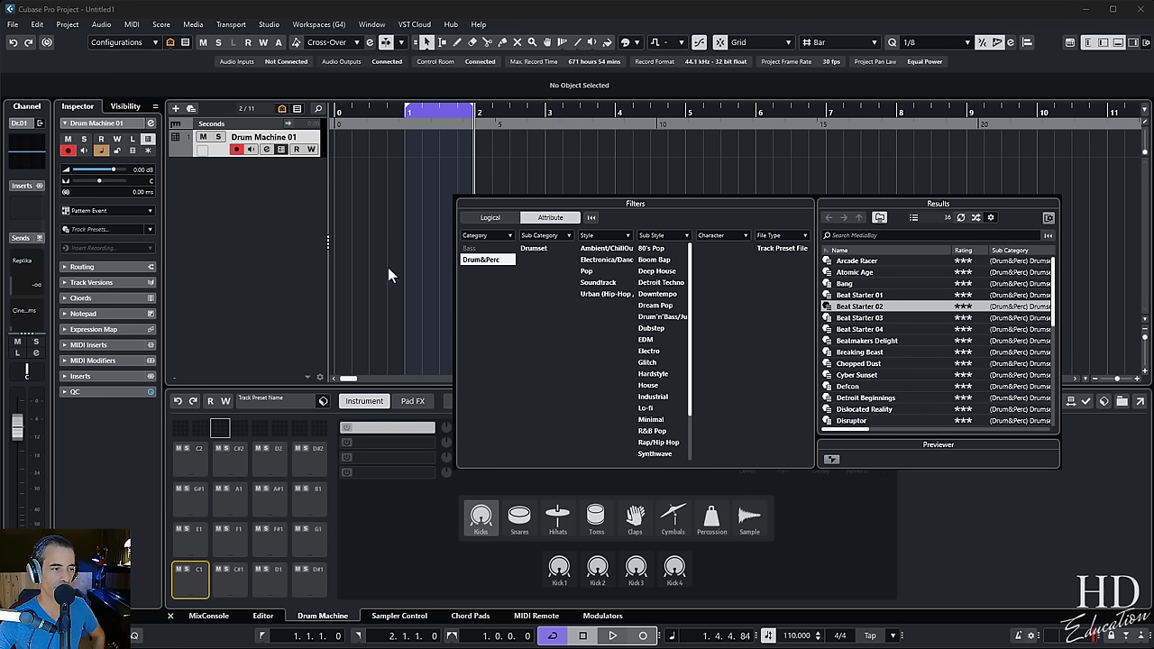
mouse_move(112, 433)
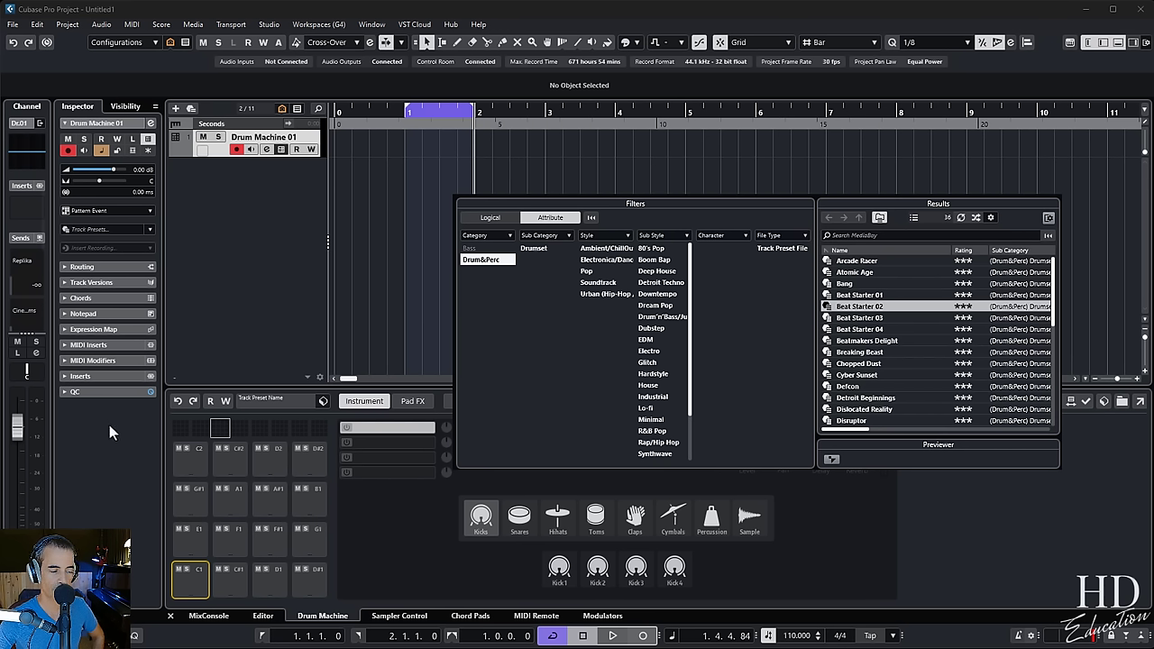
mouse_move(177, 393)
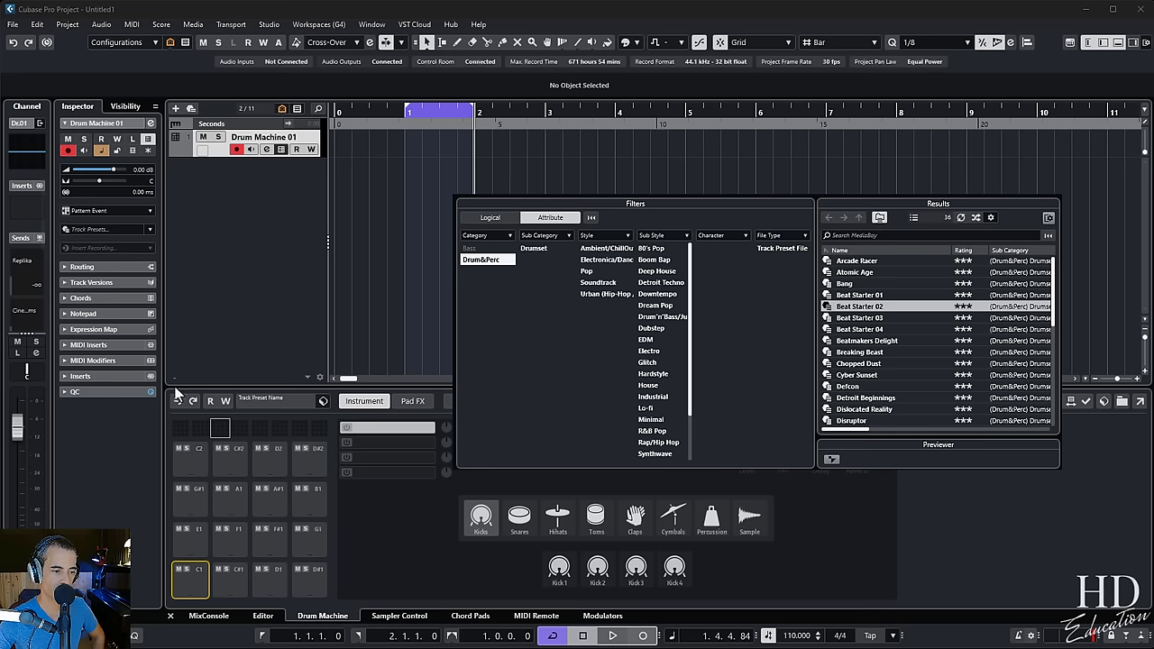
mouse_move(263, 460)
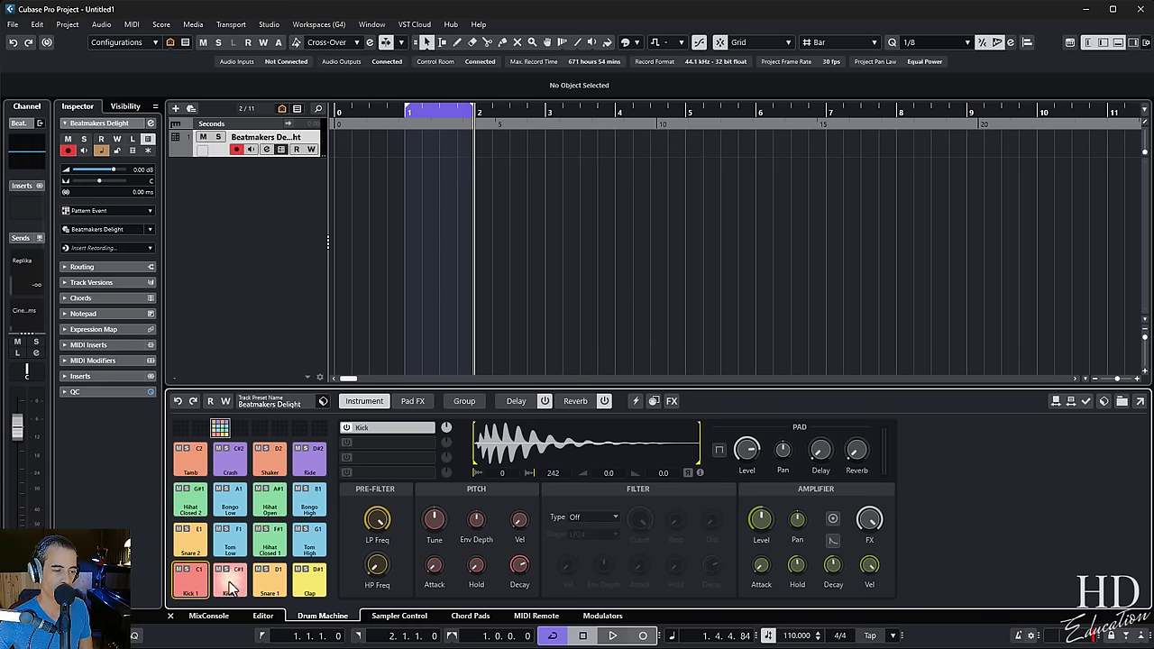
left_click(230, 577)
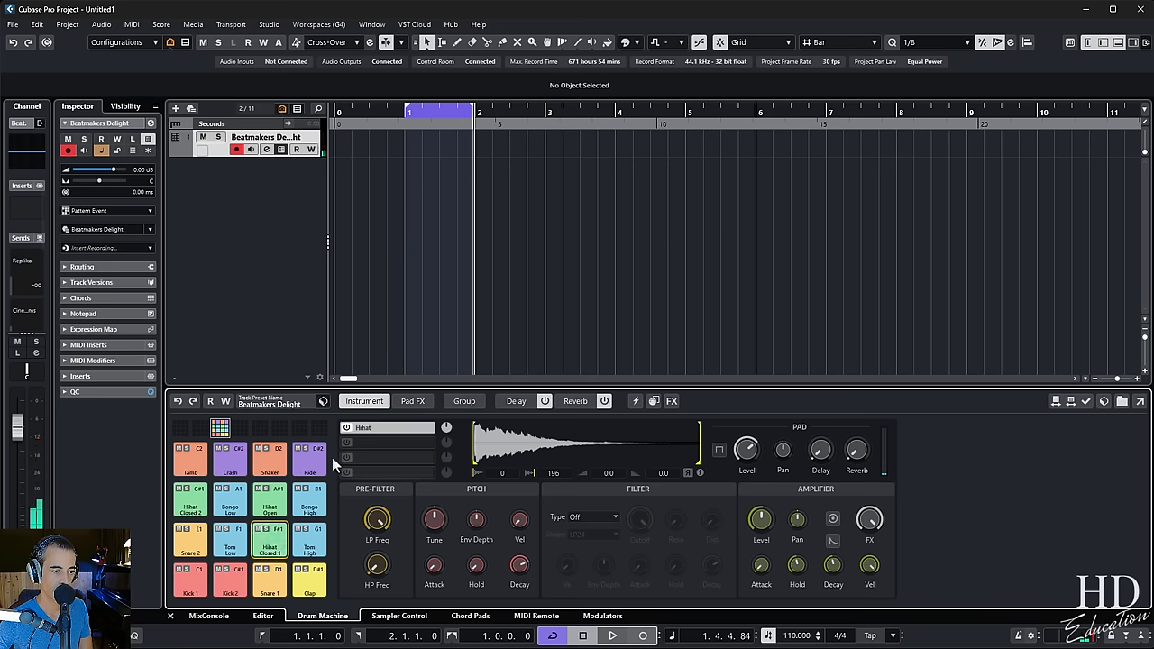
left_click(322, 400)
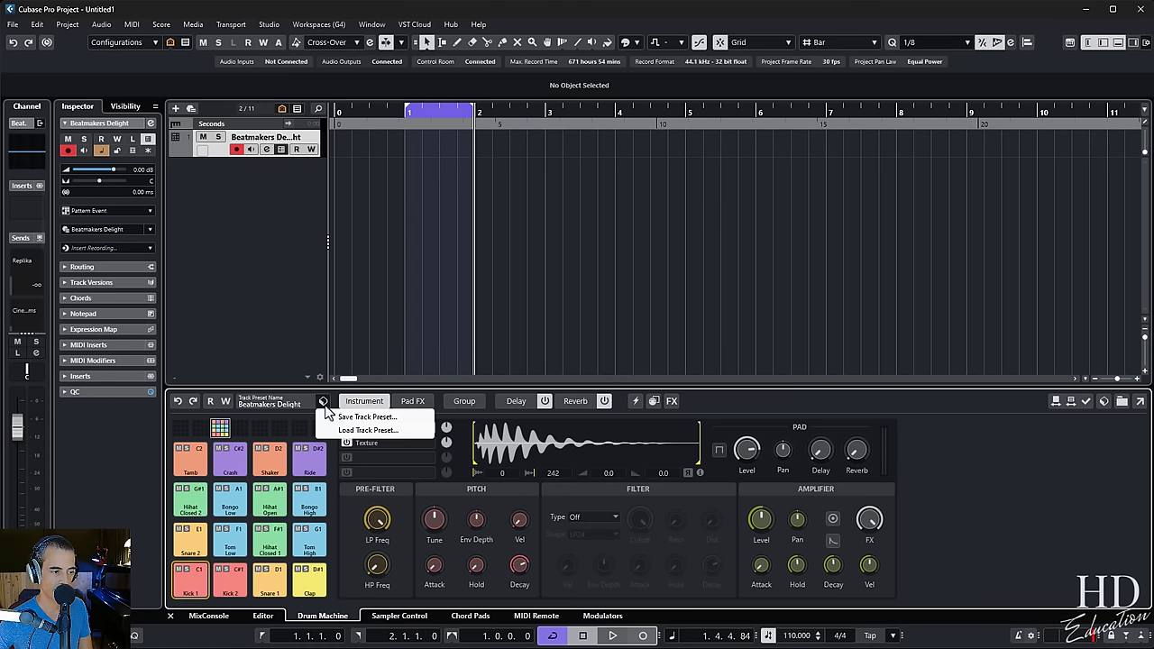
- Load the Beat Starter 01 track preset and select its Kick pad for editing
left_click(368, 429)
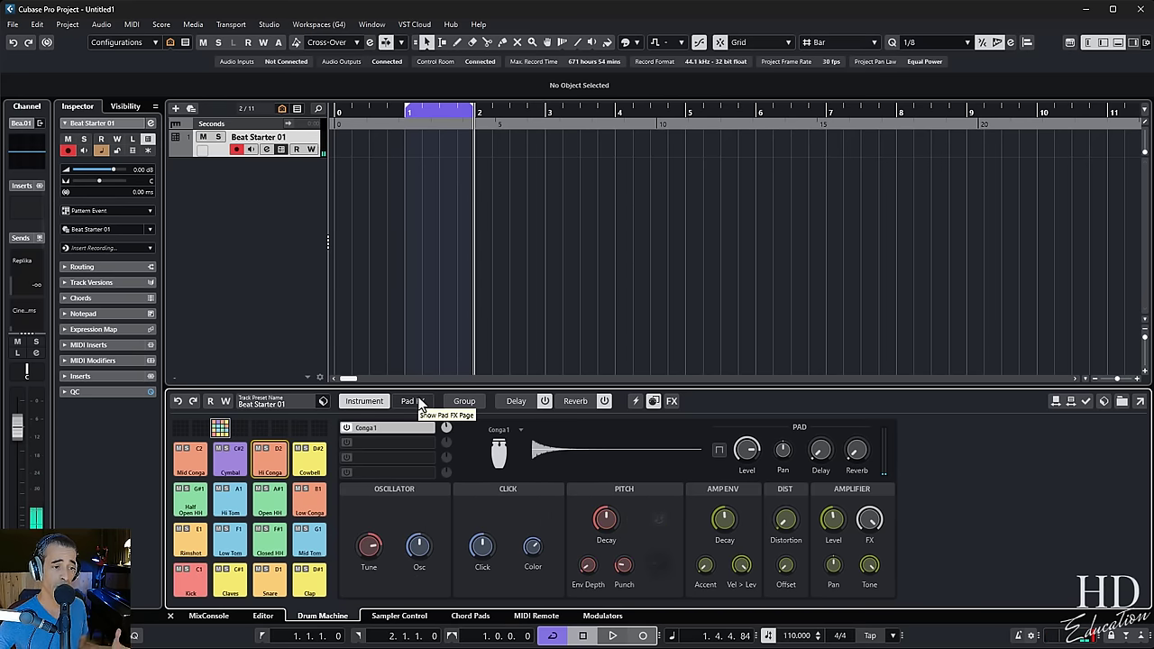
mouse_move(501, 350)
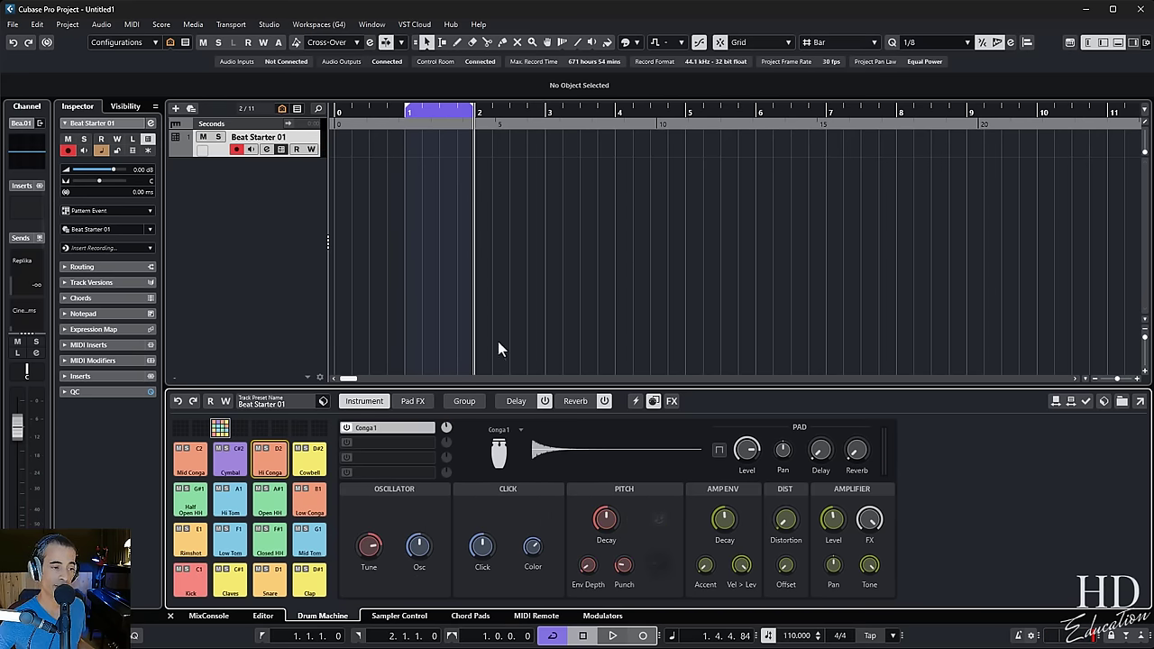
left_click(190, 577)
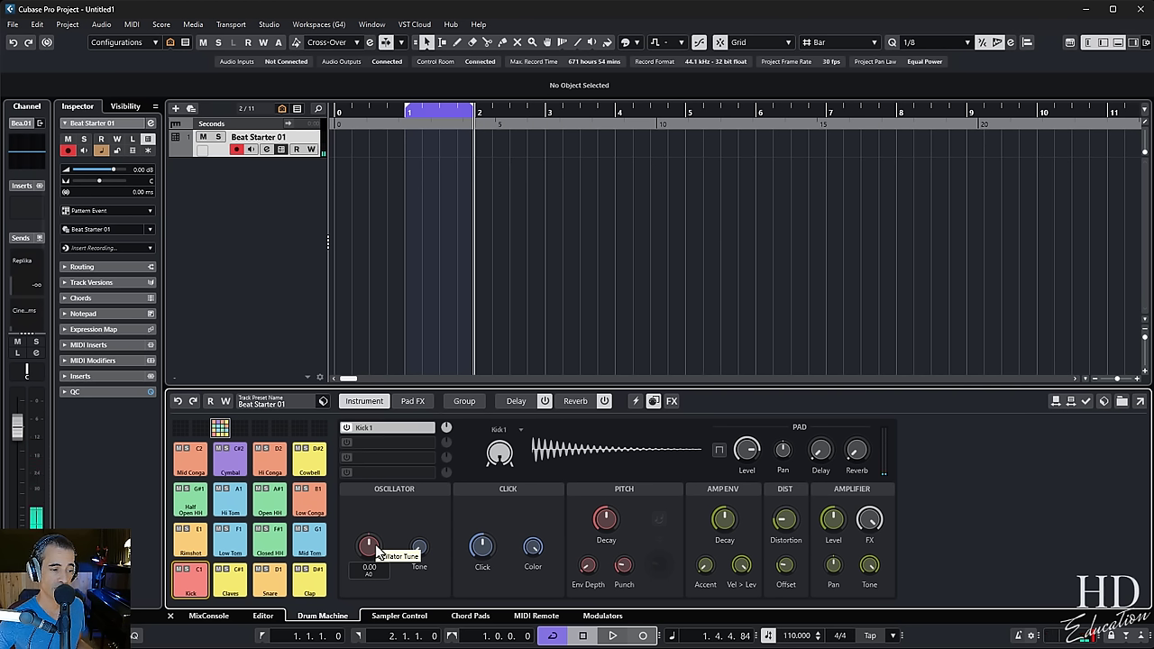
- Adjust the kick's Tune, Env Depth and Vel > Lev knobs to reshape its synth tone
left_click_drag(368, 548, 368, 523)
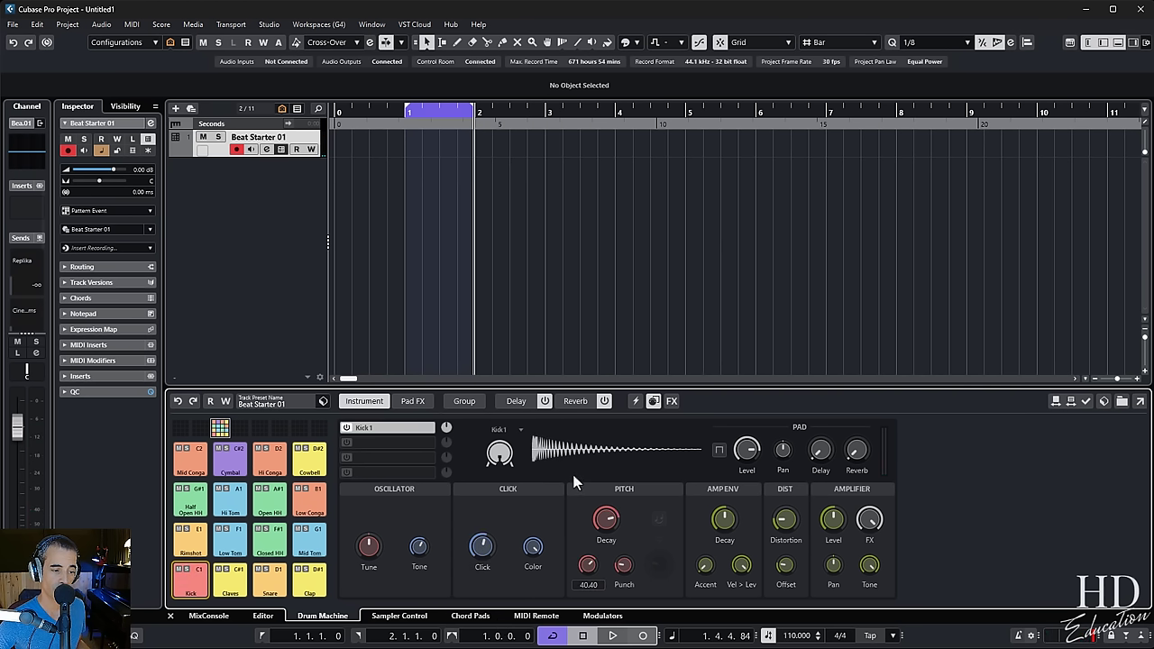
left_click_drag(605, 519, 609, 523)
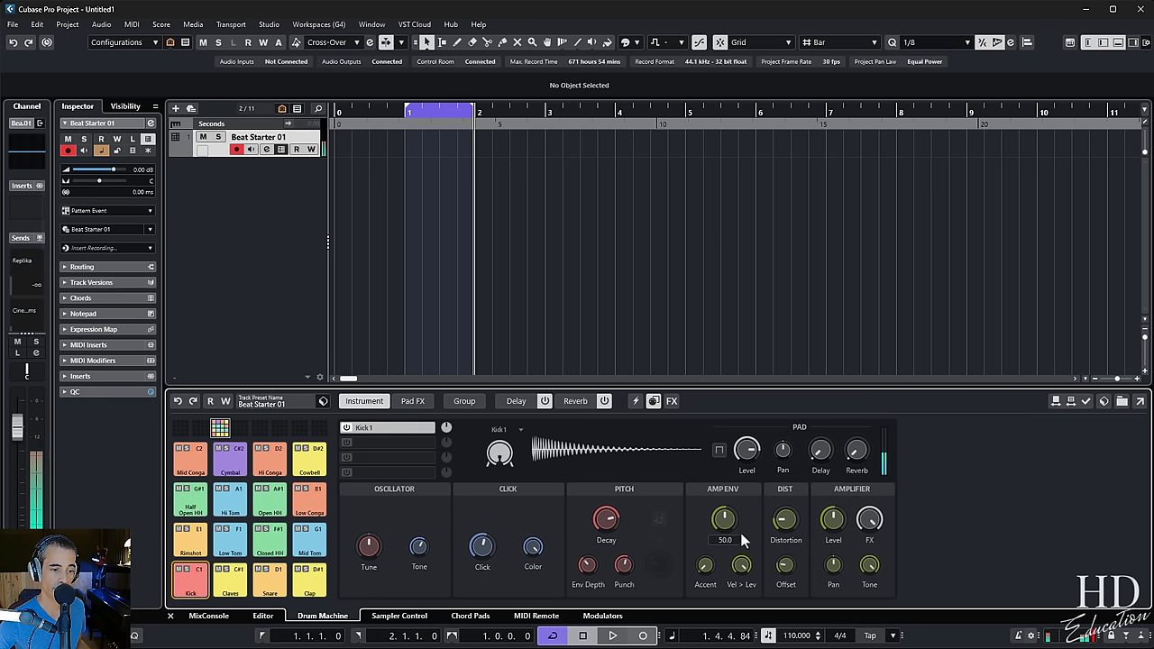
left_click_drag(724, 519, 735, 494)
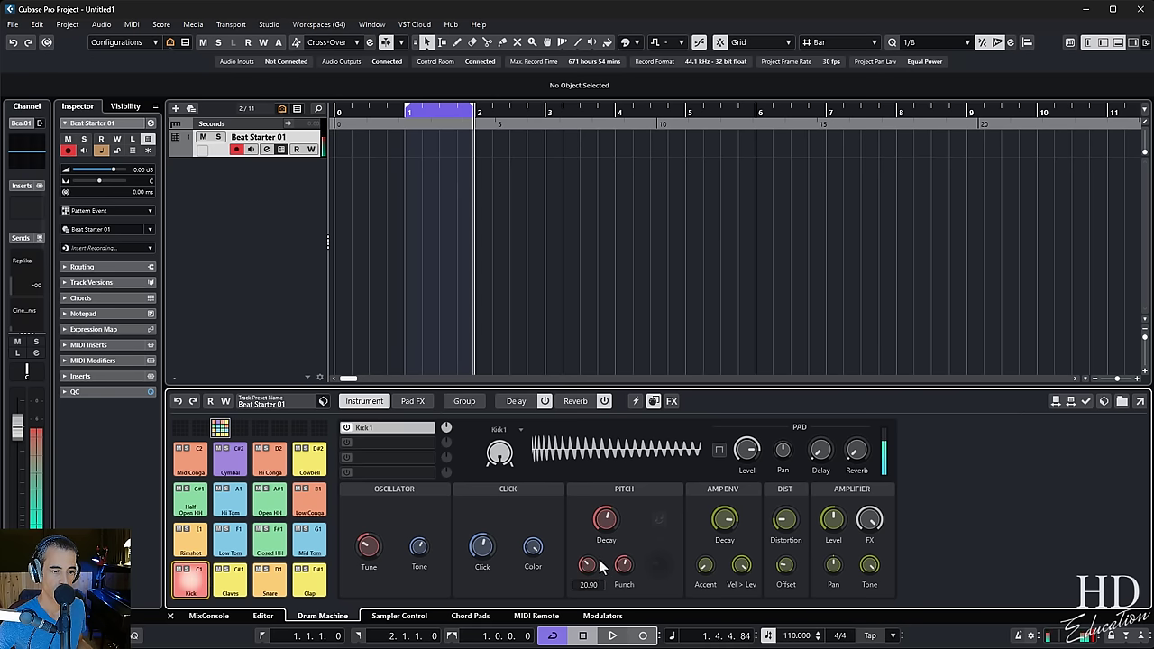
left_click_drag(588, 564, 587, 576)
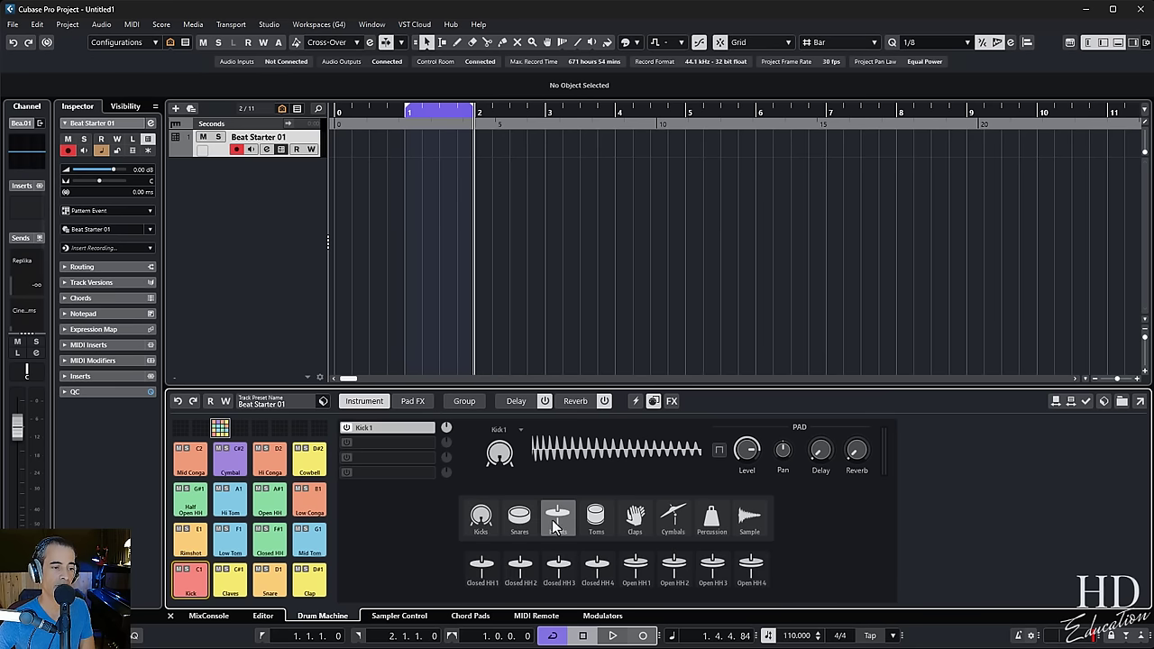
- Show the Kick pad's sample layers and remove its synthesized kick layer
left_click(634, 520)
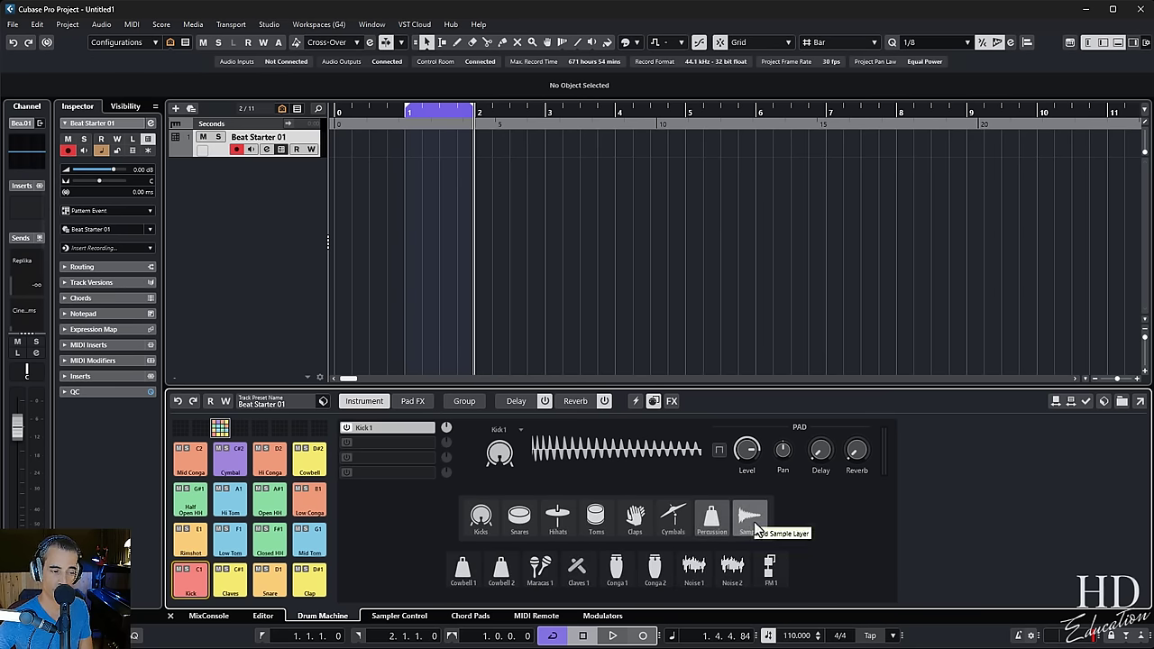
mouse_move(404, 467)
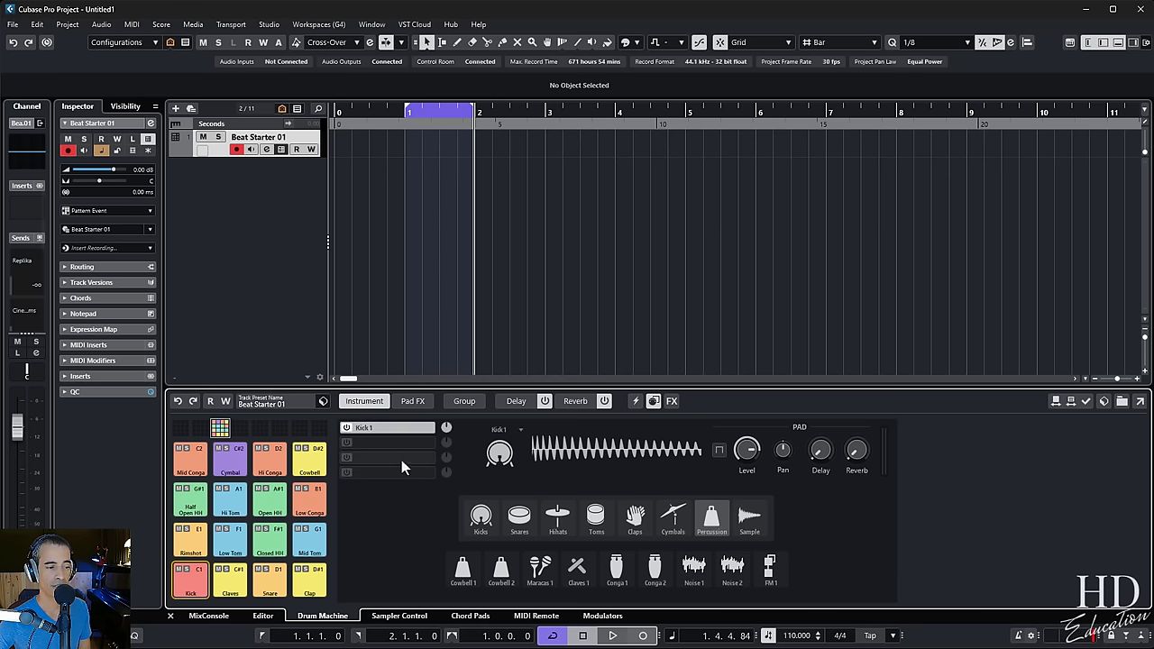
mouse_move(443, 418)
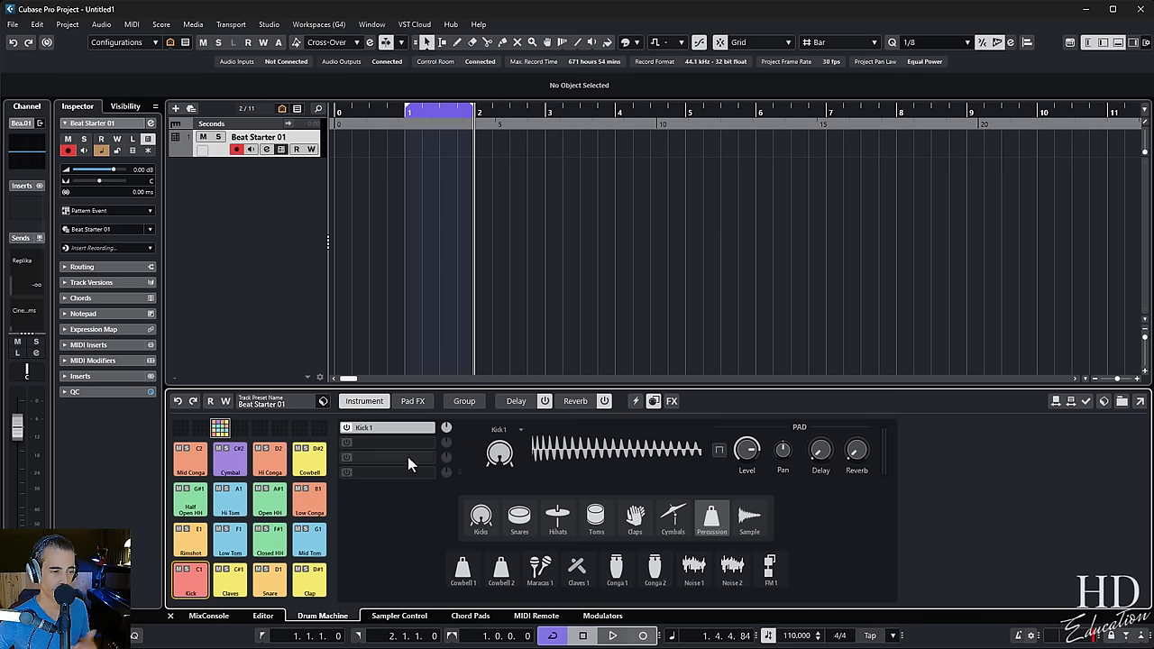
mouse_move(328, 516)
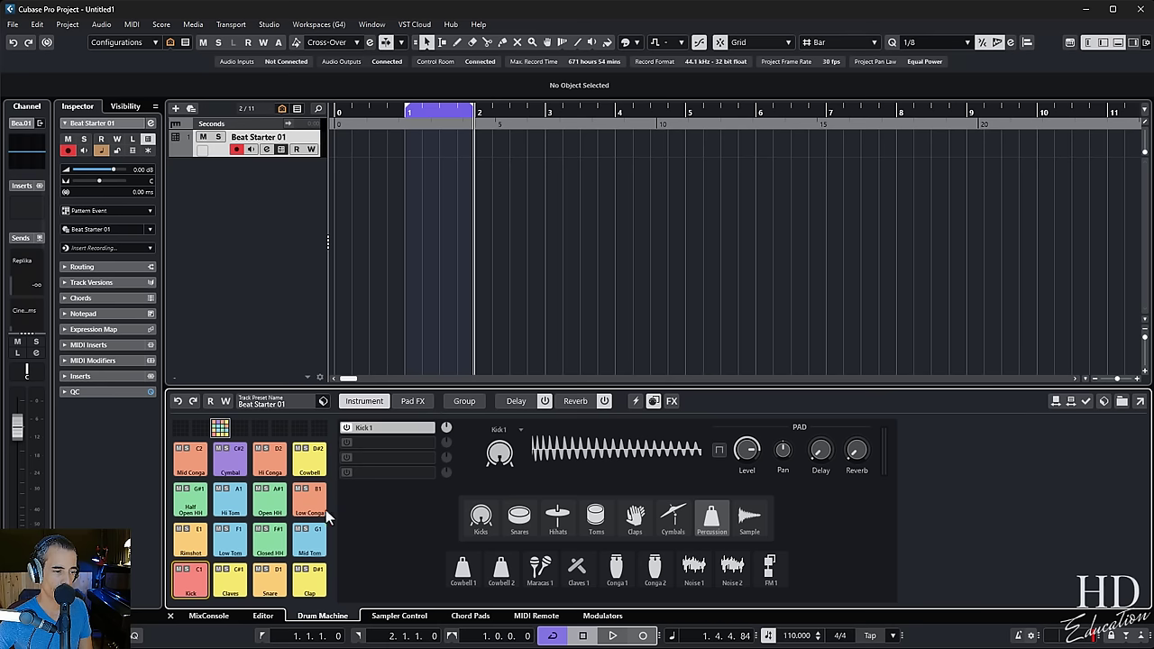
left_click(230, 580)
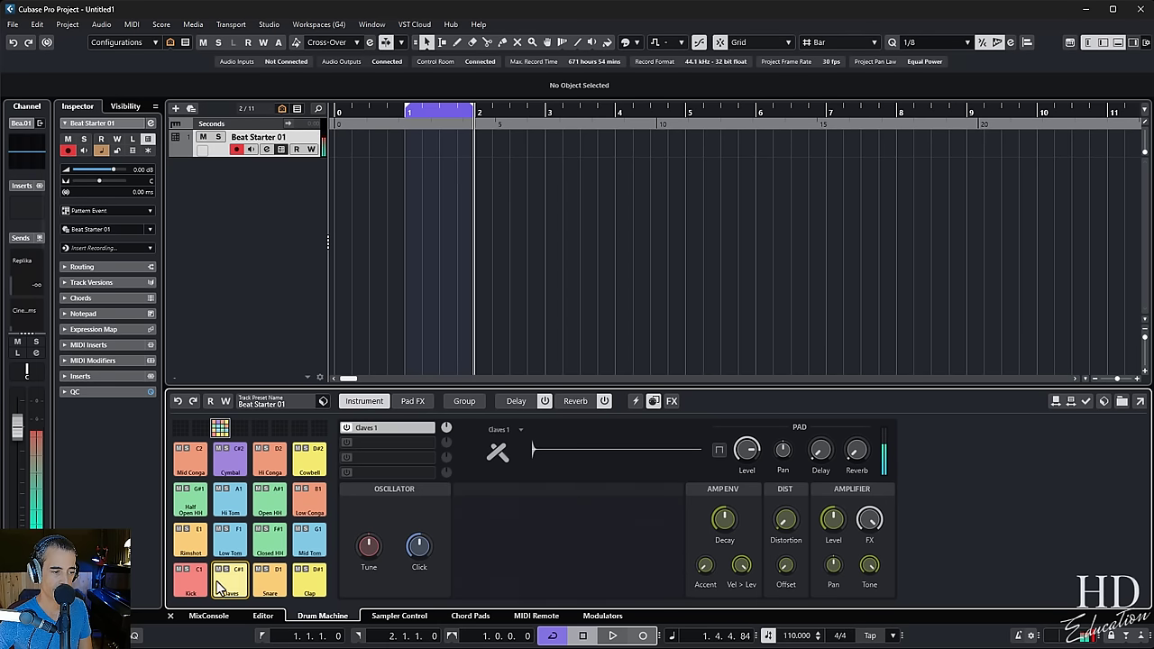
left_click(191, 580)
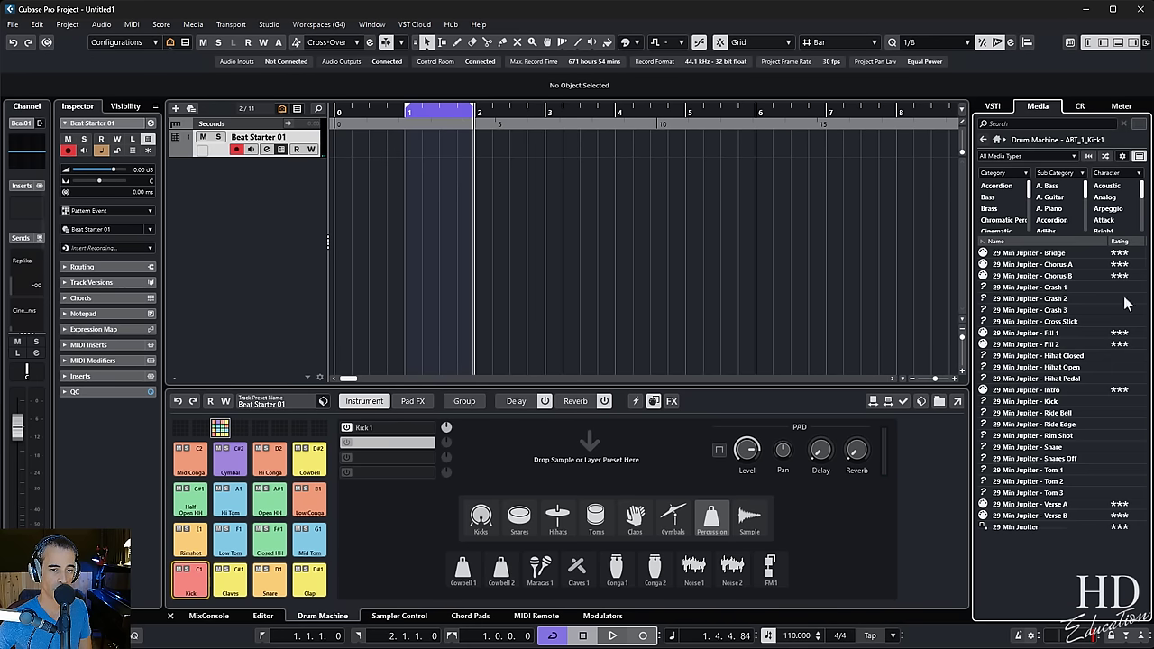
mouse_move(1126, 130)
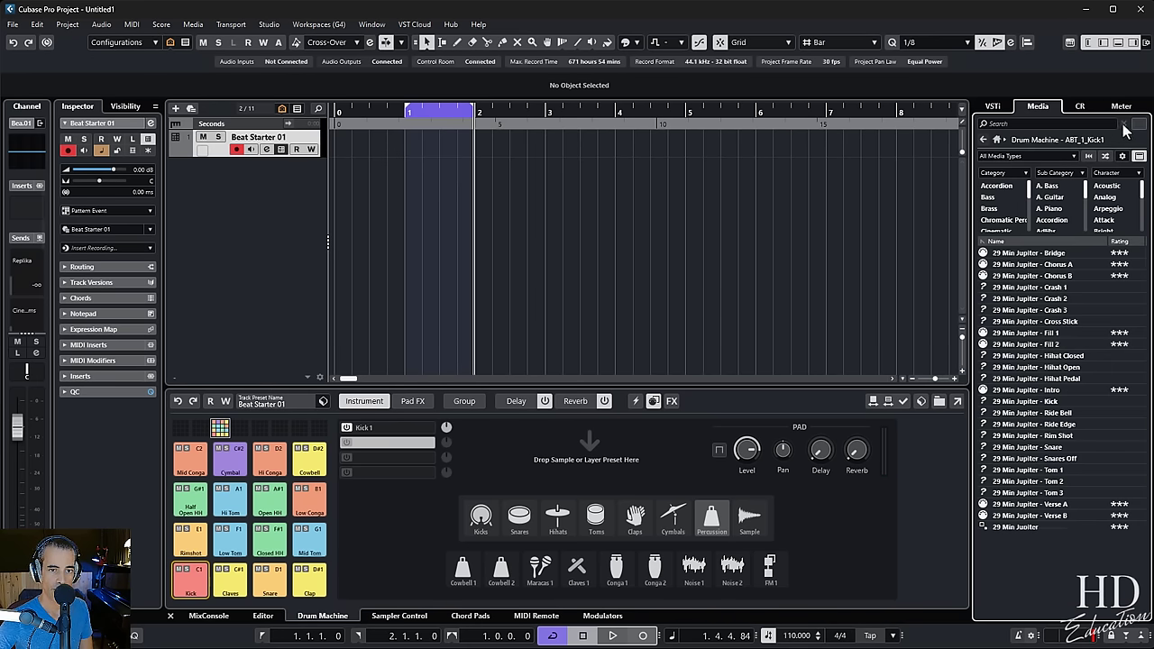
- Enable preview speed in MediaBay and audition Beat_Housey_2 at various playback speeds
left_click(995, 138)
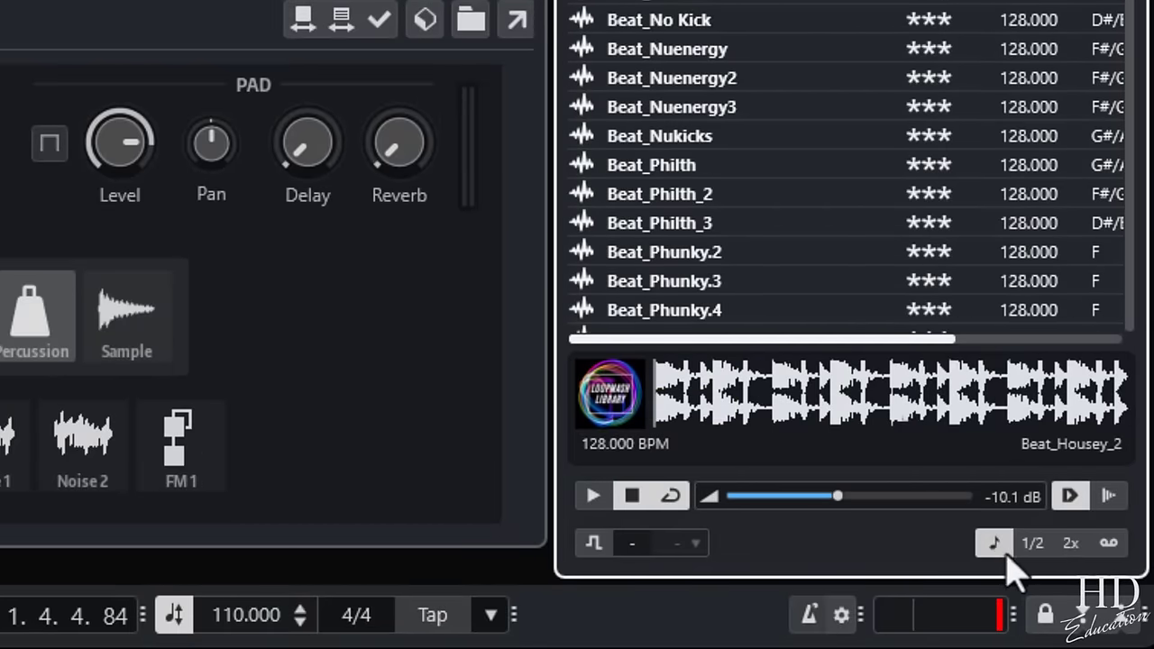
mouse_move(1031, 542)
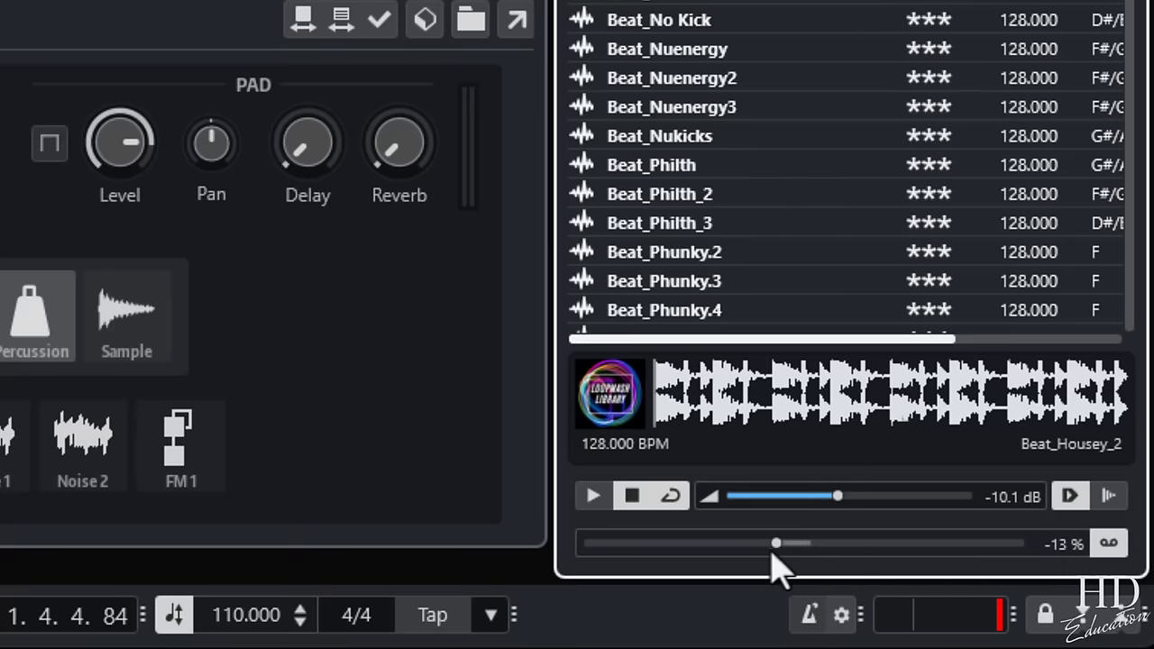
left_click_drag(777, 542, 975, 543)
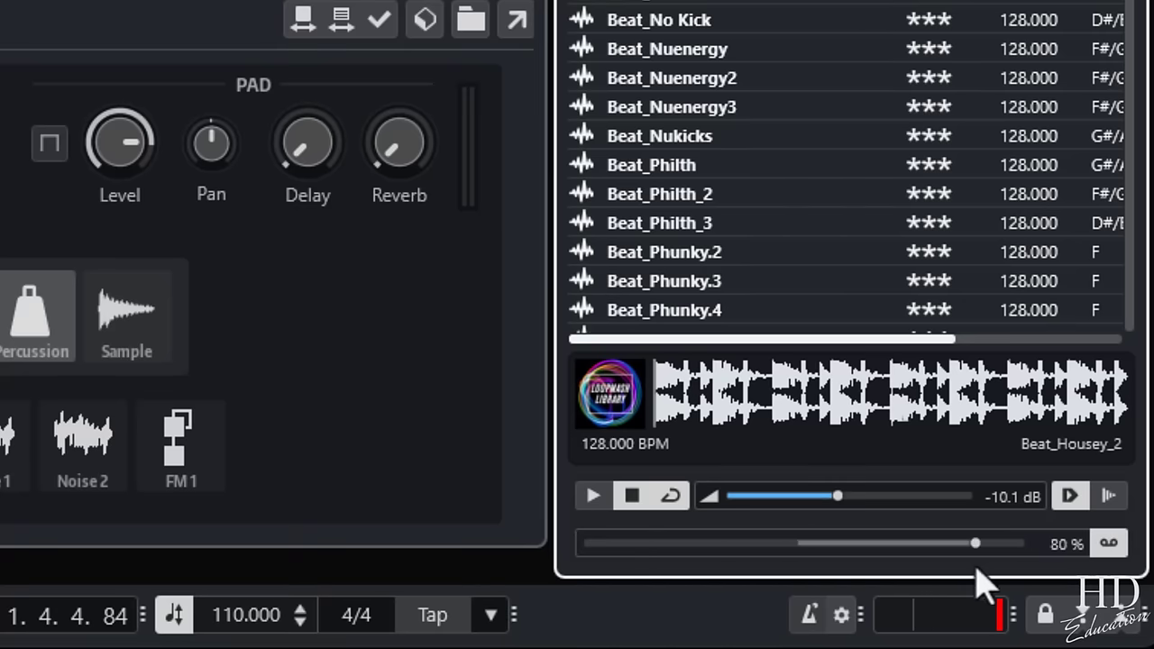
left_click_drag(975, 540, 616, 540)
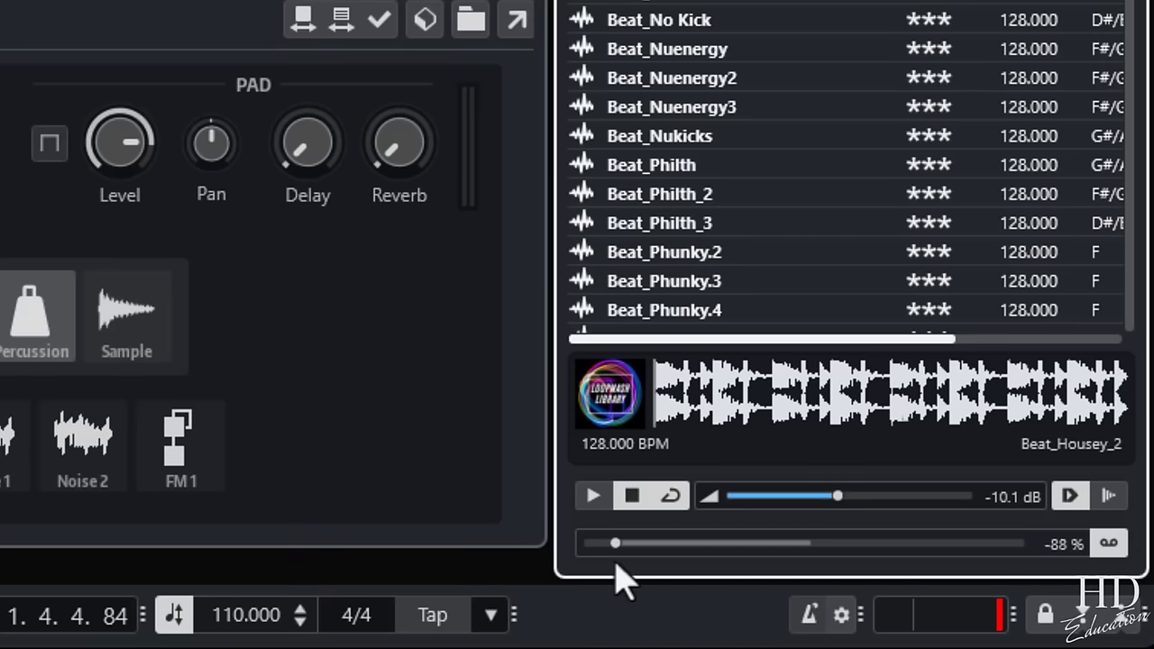
left_click_drag(617, 543, 984, 542)
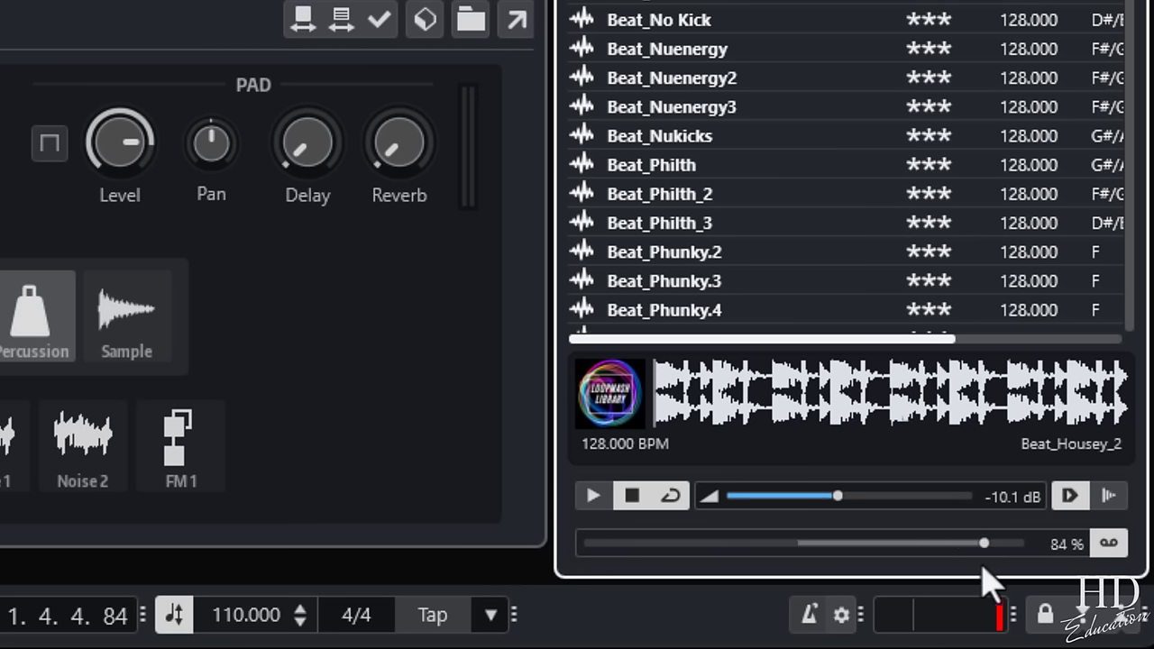
left_click_drag(984, 542, 739, 542)
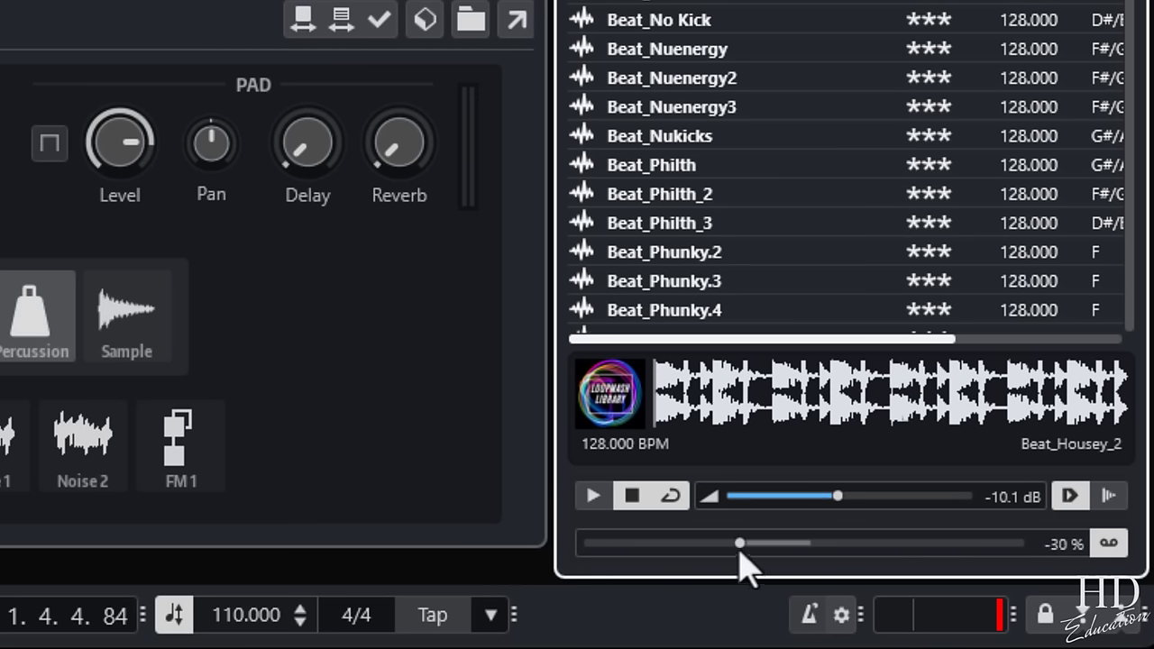
left_click_drag(741, 542, 707, 542)
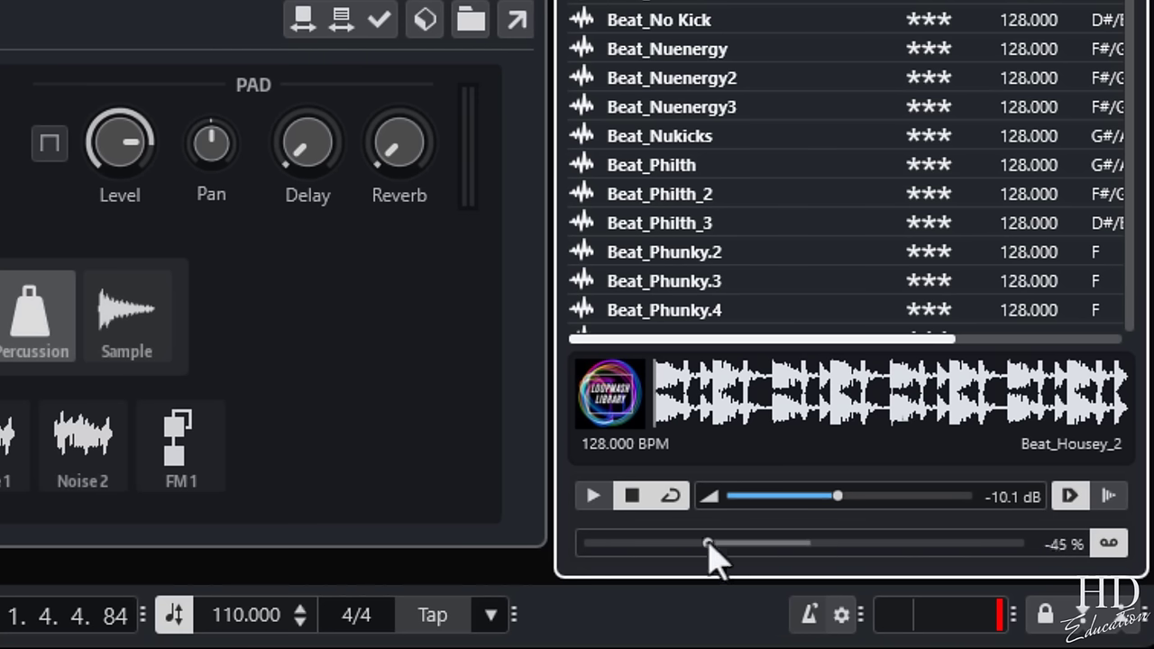
left_click_drag(707, 543, 653, 543)
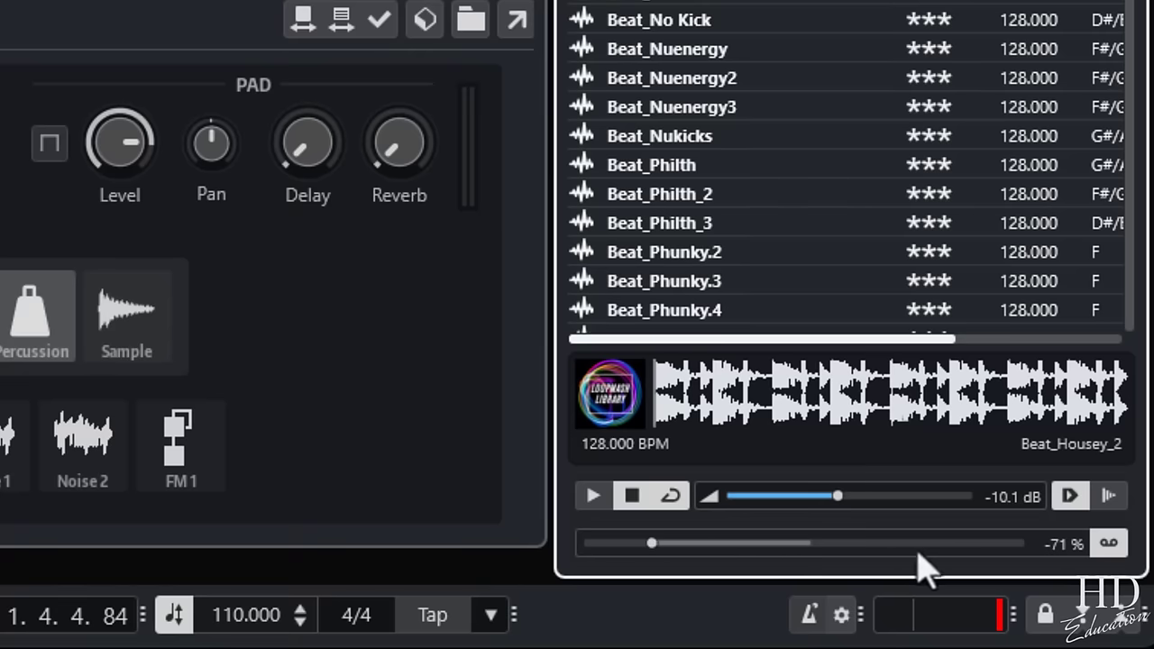
left_click(591, 542)
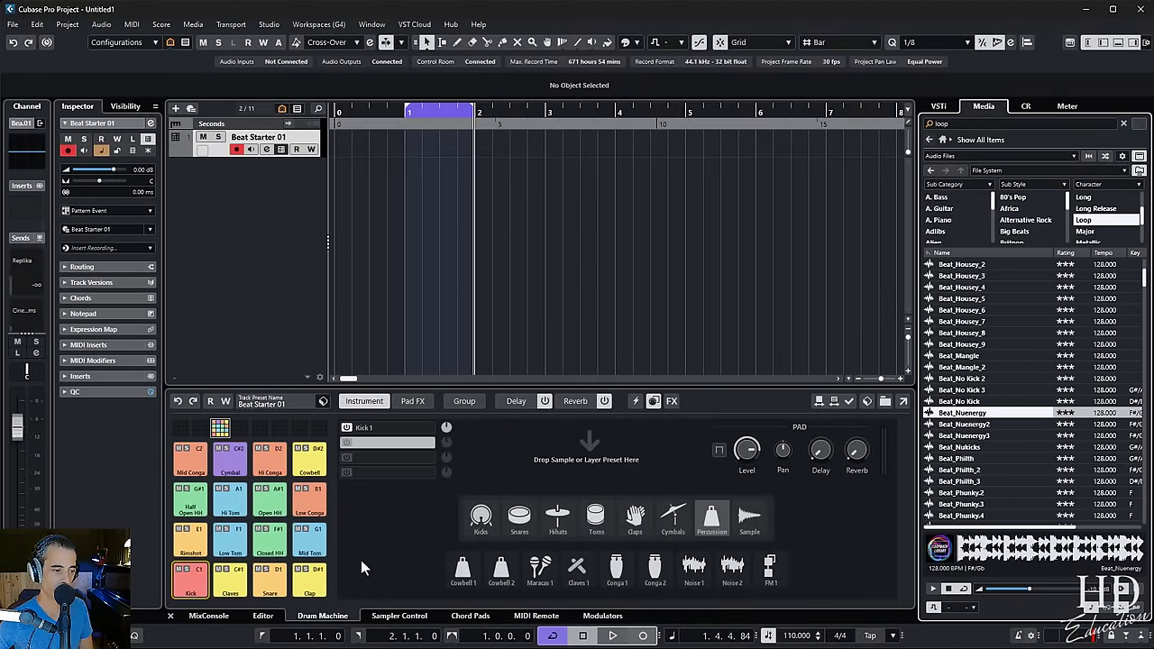
- Search MediaBay for 'kick', filter to One Shot, and load ART_1_Kick2 onto the Kick pad
left_click(191, 577)
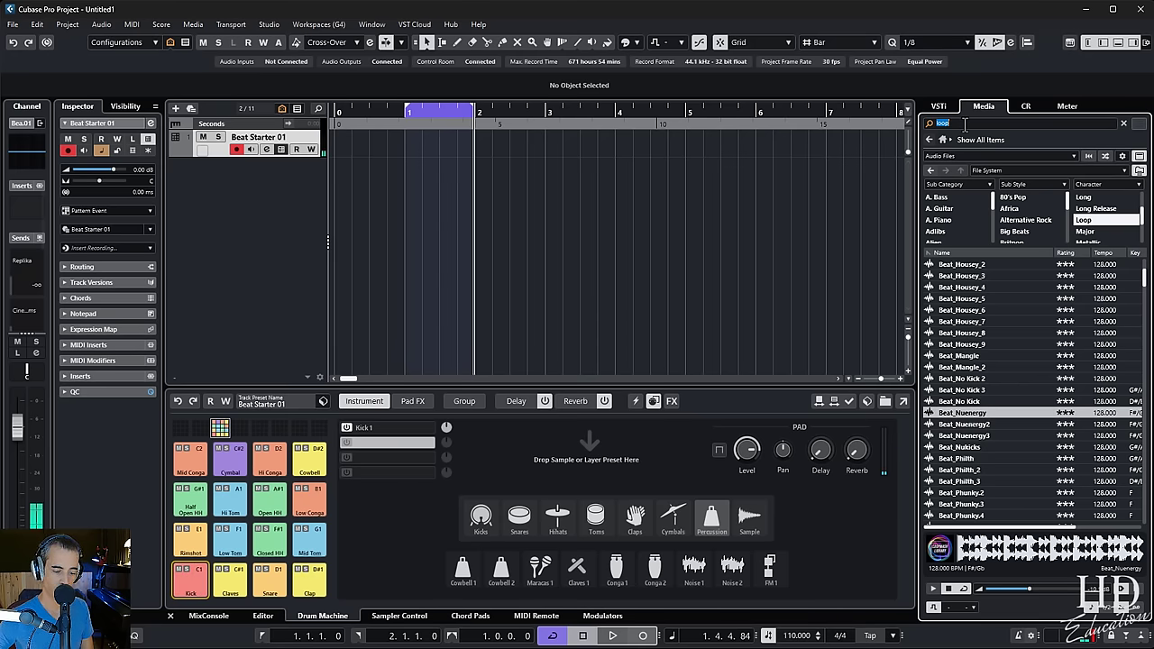
type("kick")
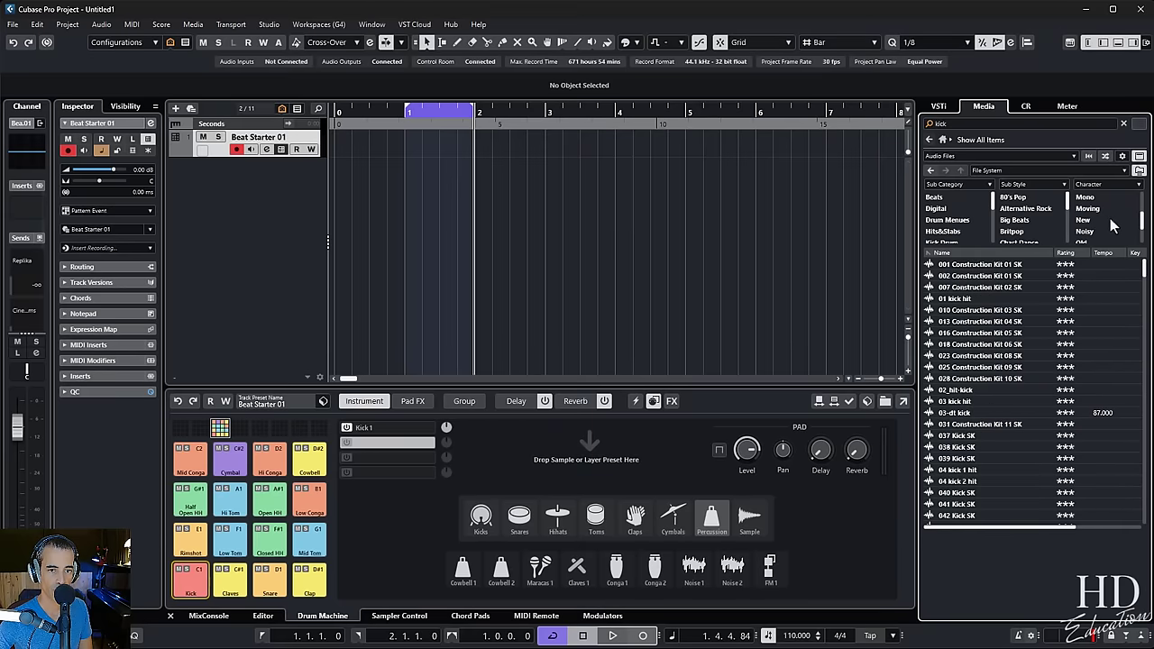
left_click(1093, 220)
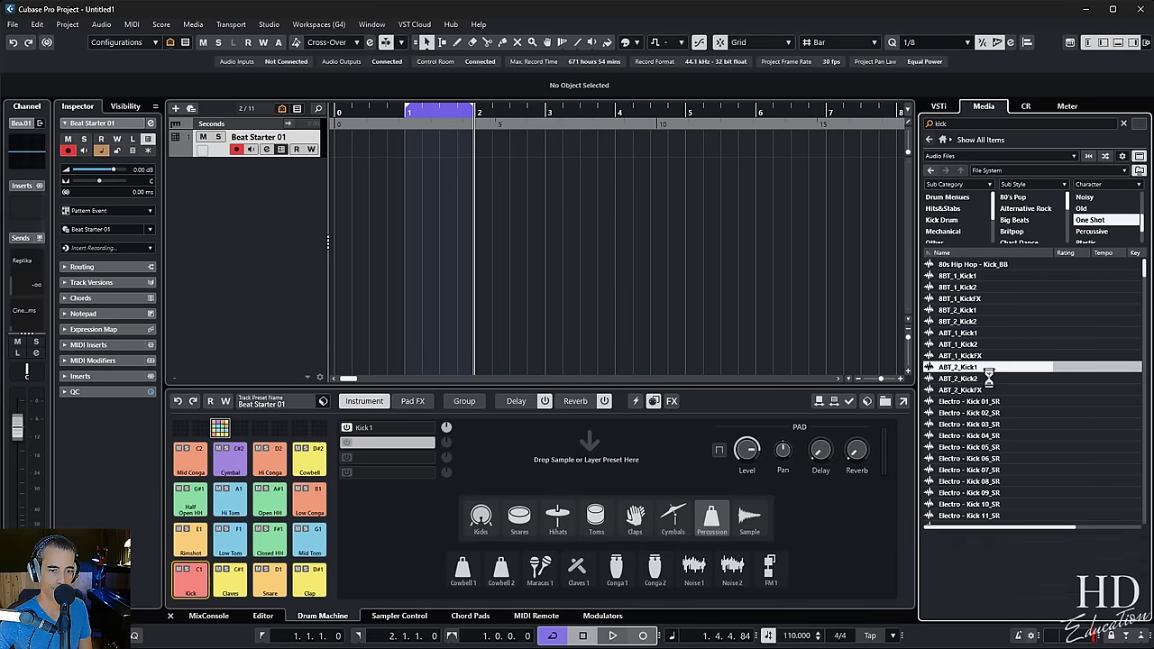
left_click(957, 378)
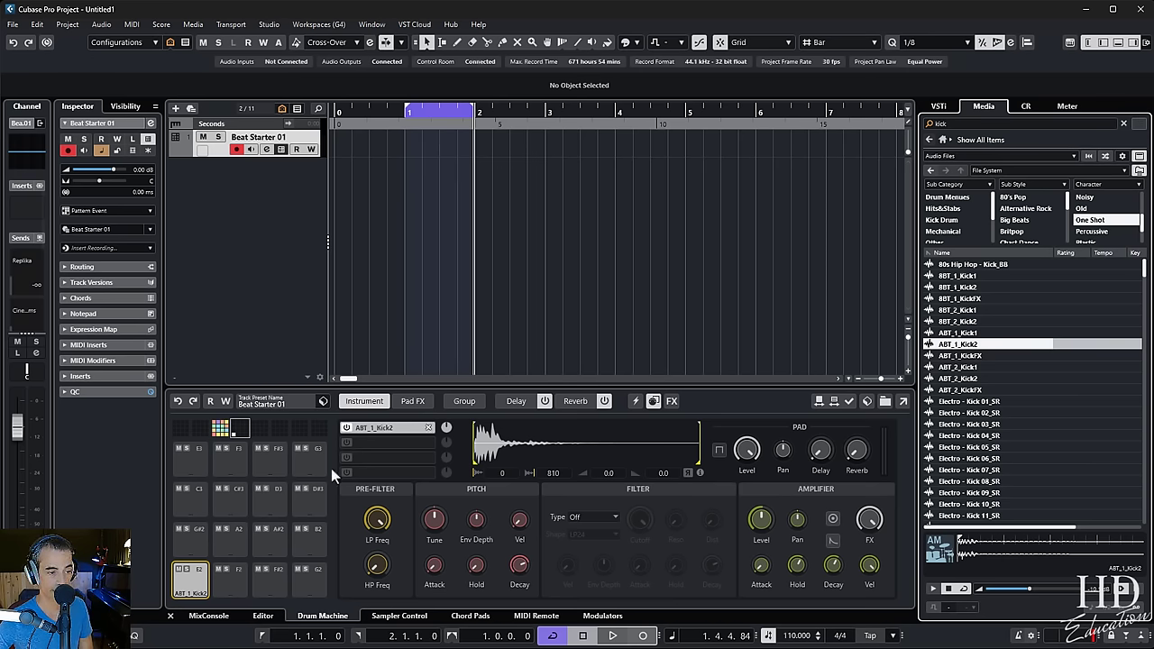
- Bring up the Kick pad's options to find Drum Machine instruments matching ART_1_Kick2
right_click(189, 581)
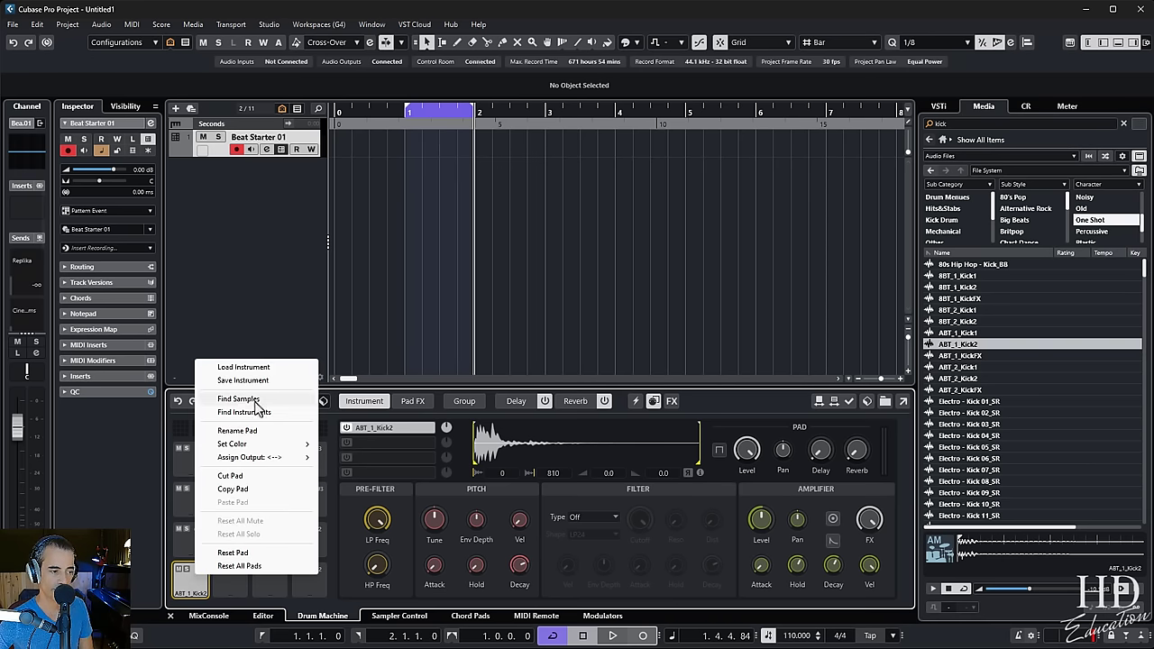
mouse_move(278, 418)
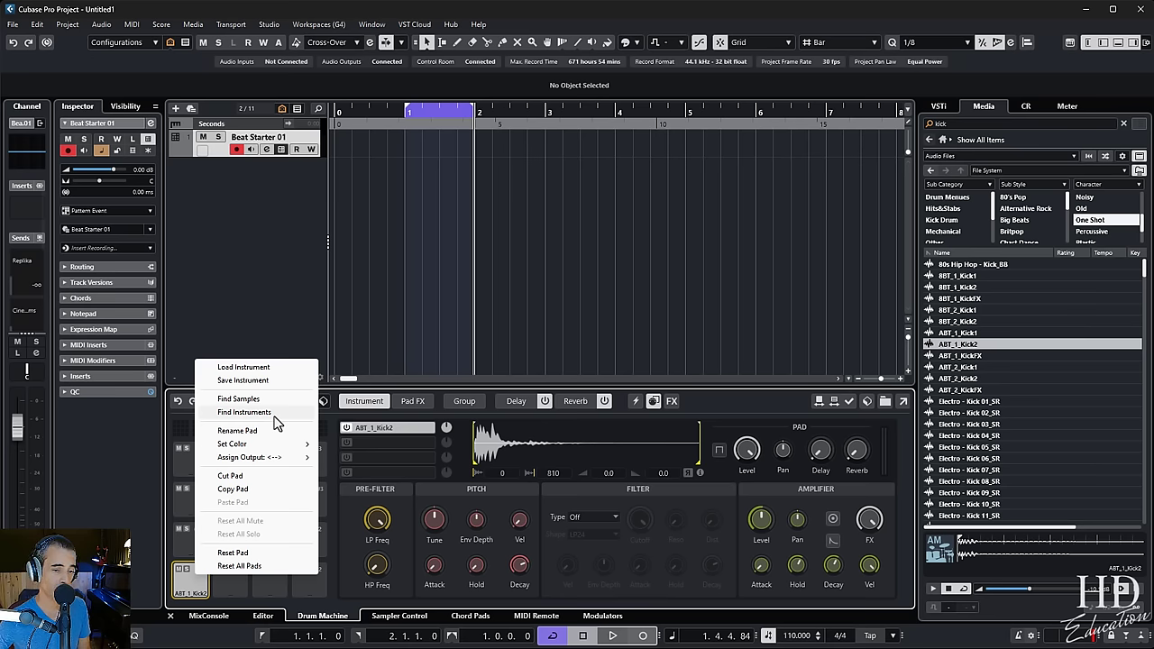
mouse_move(1060, 378)
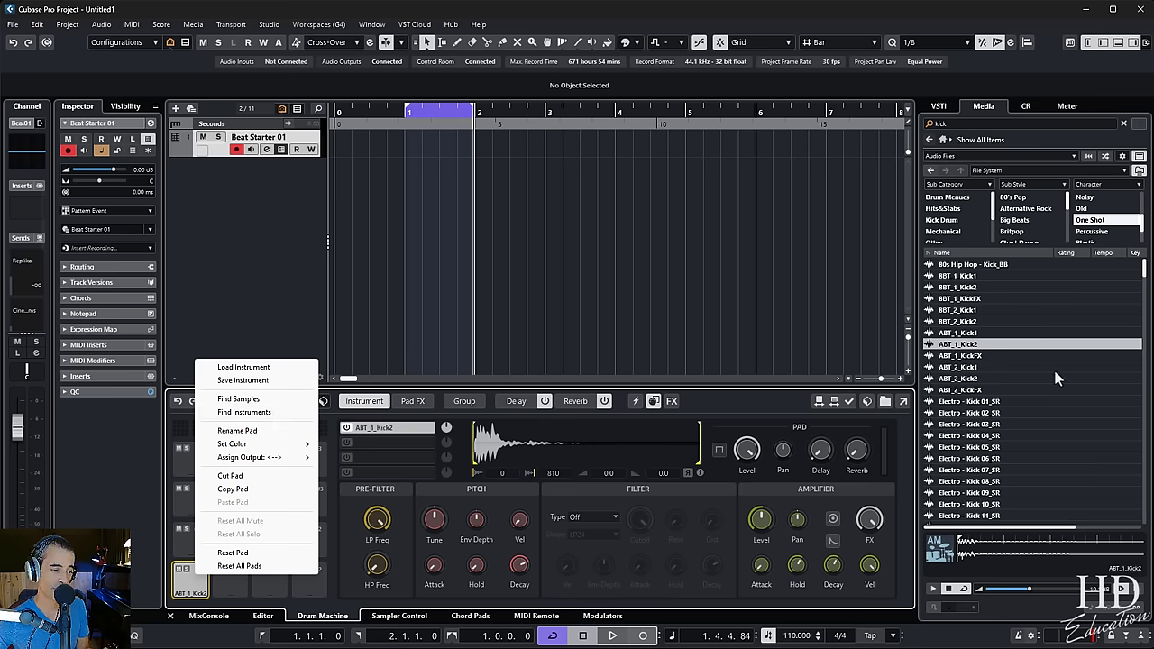
mouse_move(238, 398)
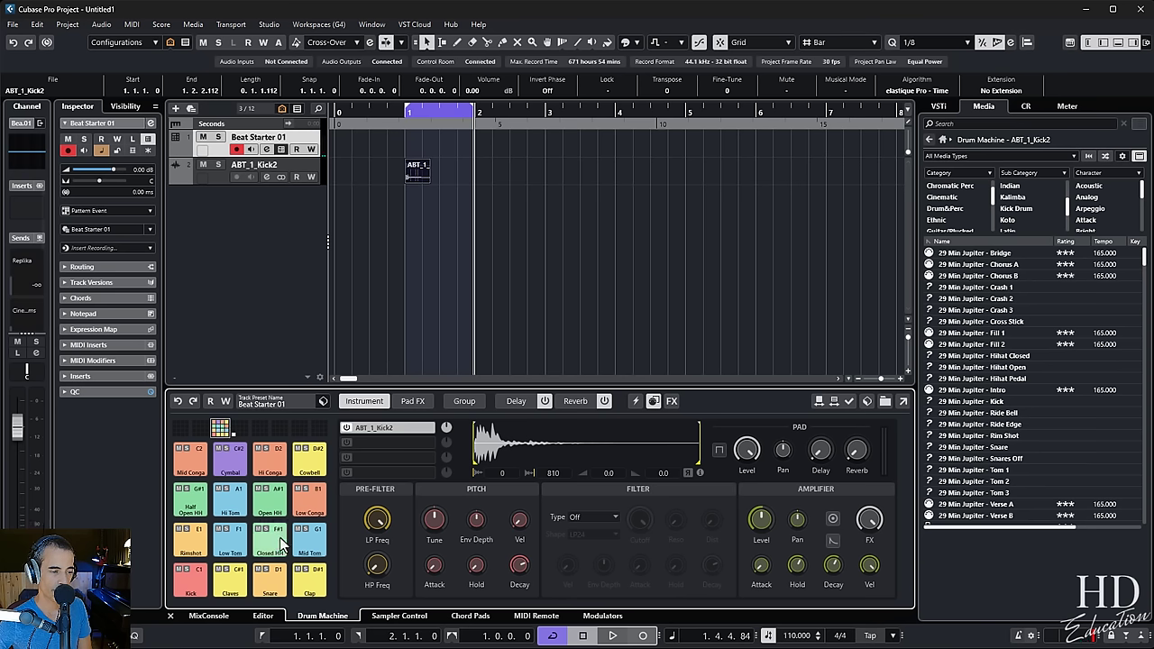
mouse_move(377, 519)
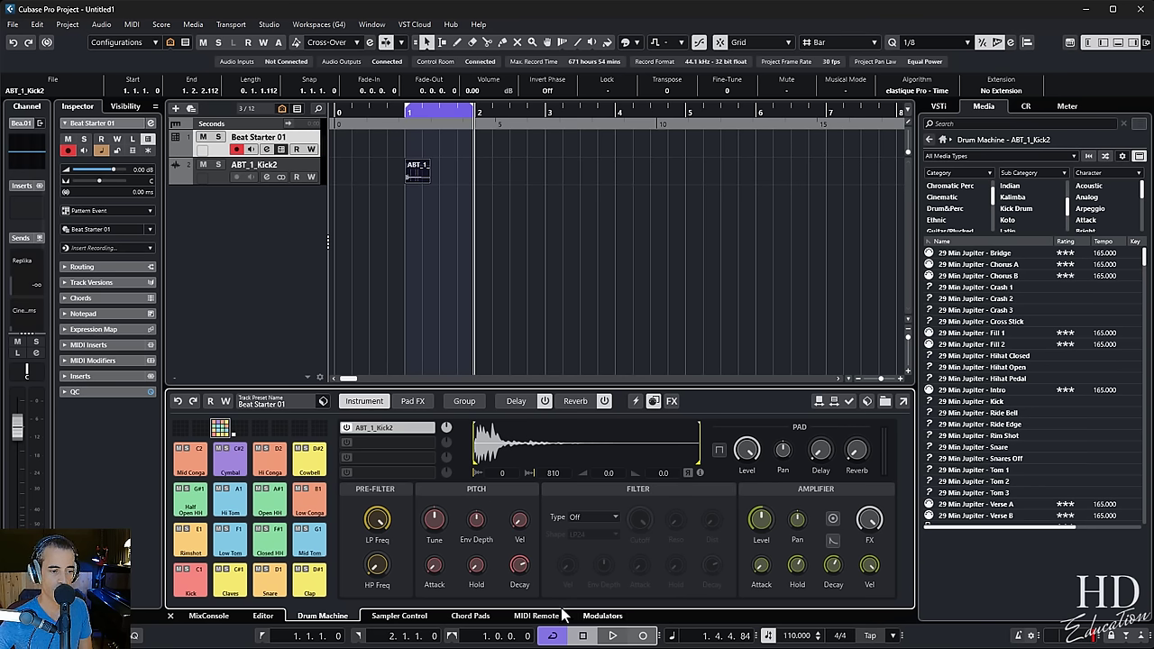
mouse_move(432, 562)
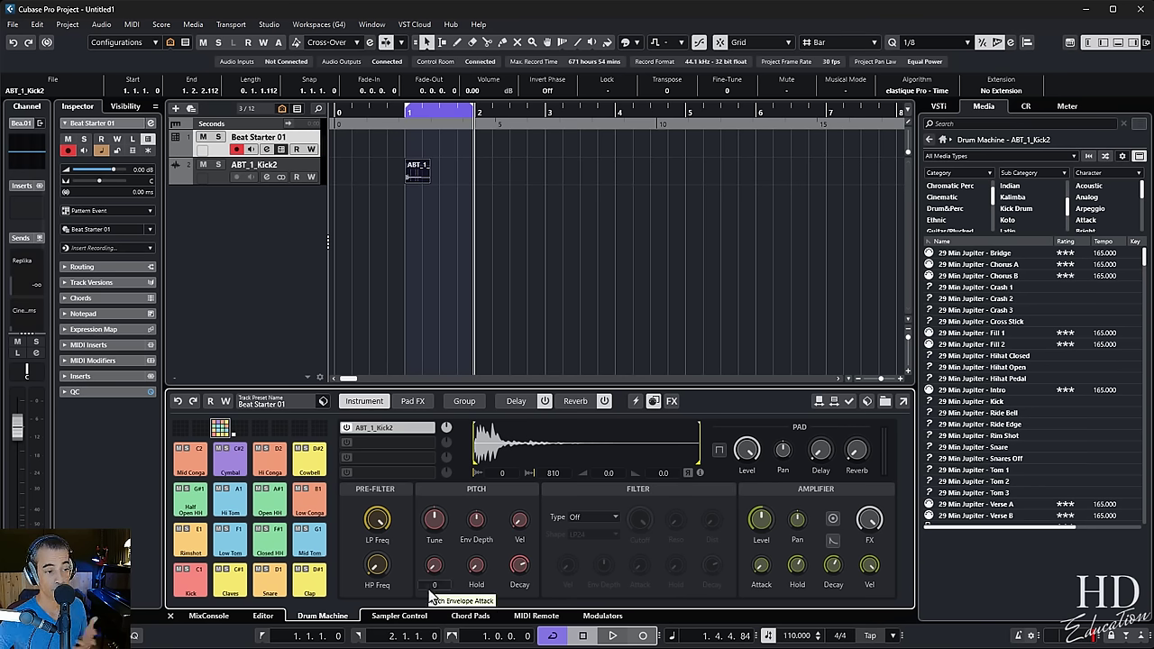
- In Pad FX, switch on the kick's Distortion effect and adjust its drive setting
left_click(411, 400)
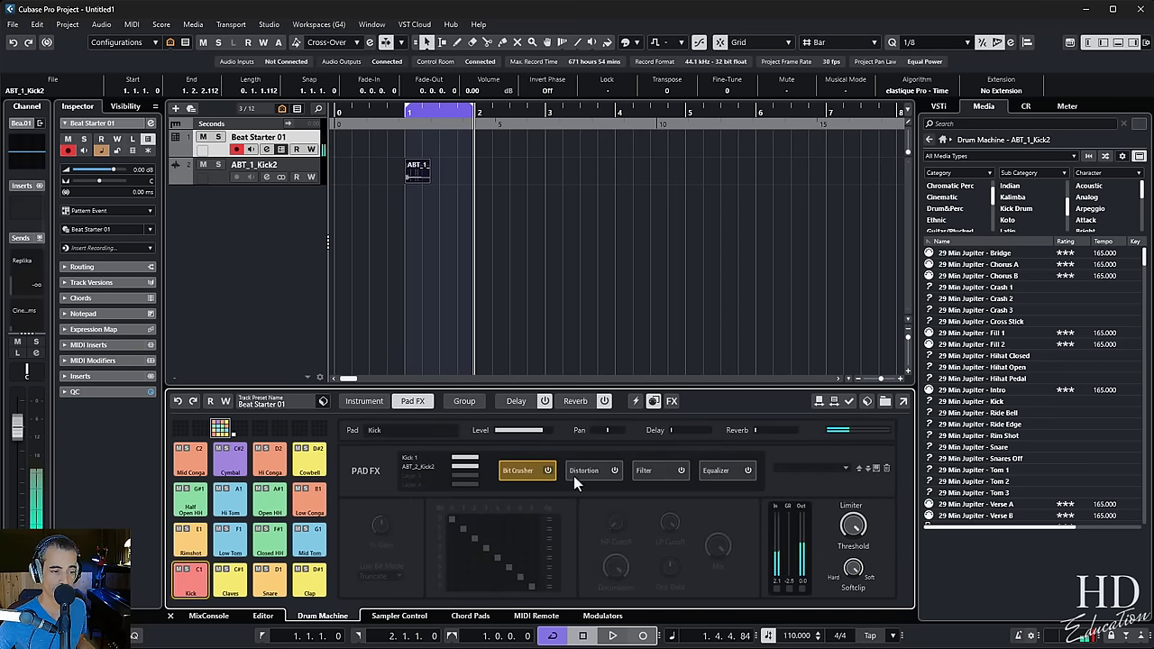
left_click(548, 469)
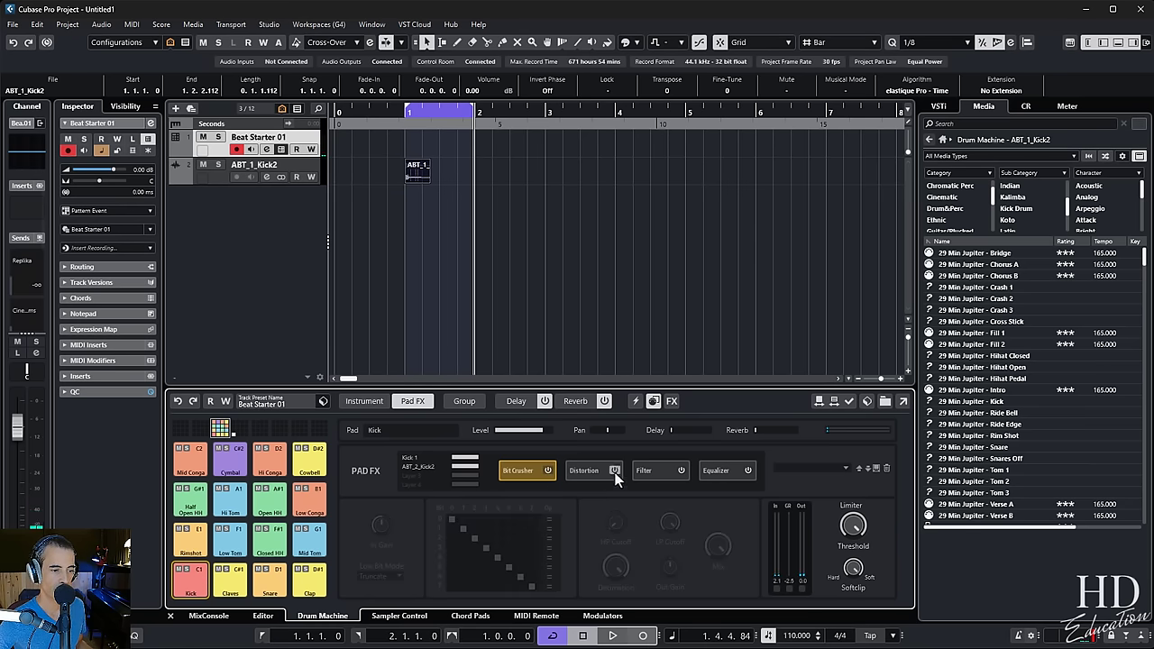
left_click(584, 468)
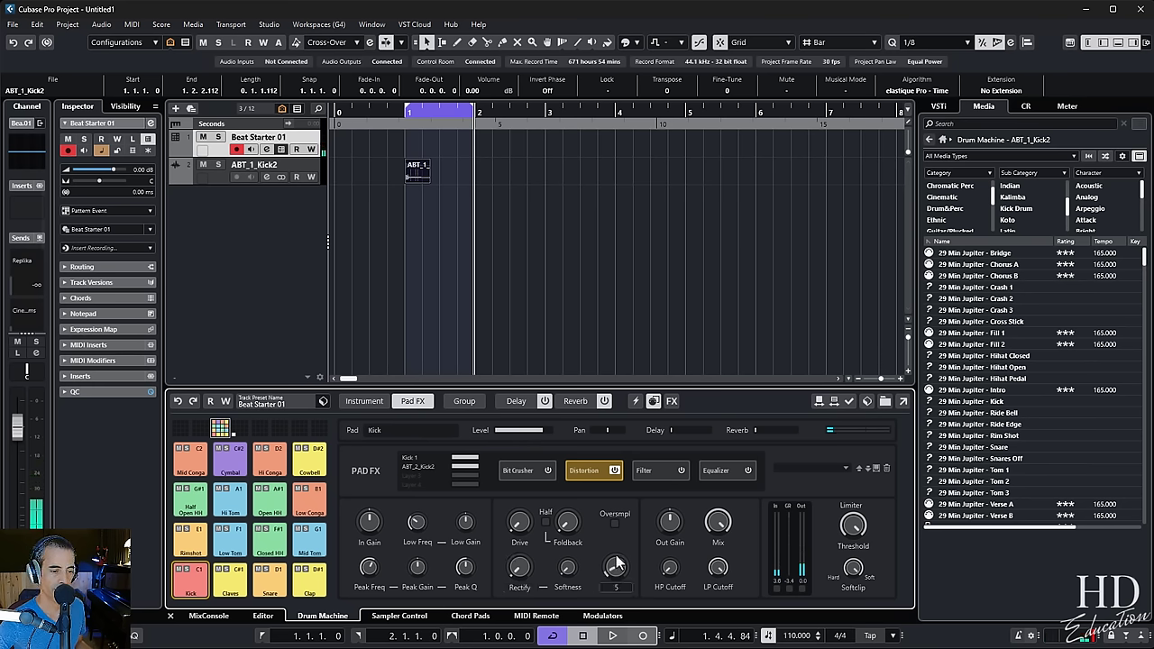
left_click_drag(617, 566, 616, 505)
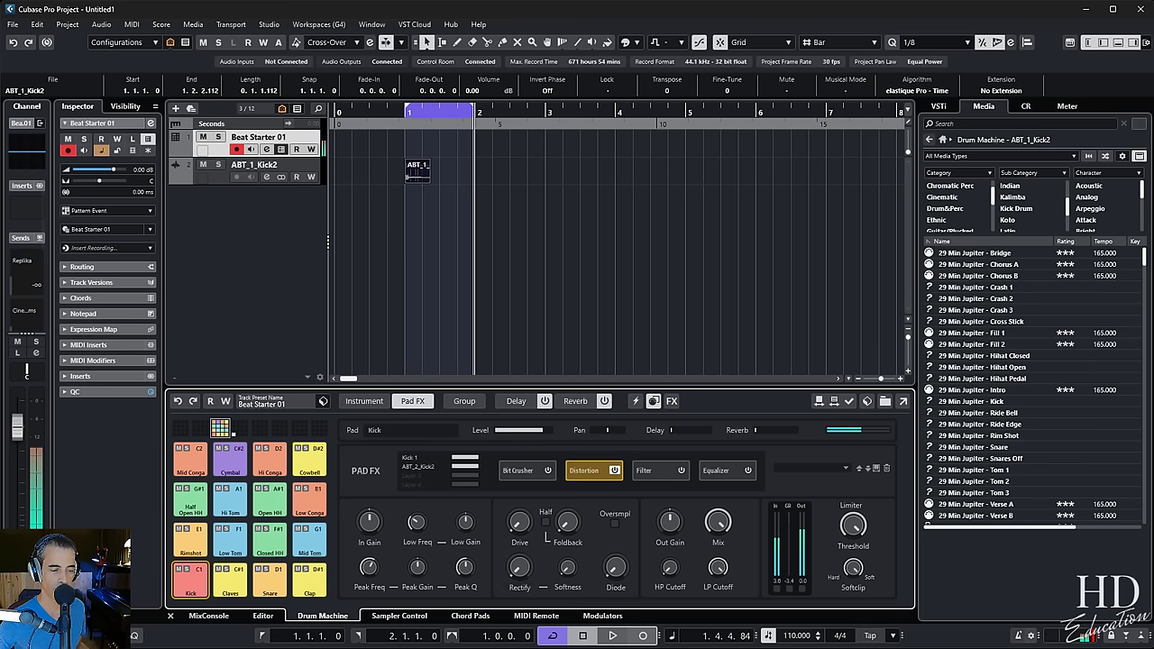
- Review the kick's Filter and Equalizer effects and raise its Delay send to about -2.3 dB
left_click(643, 468)
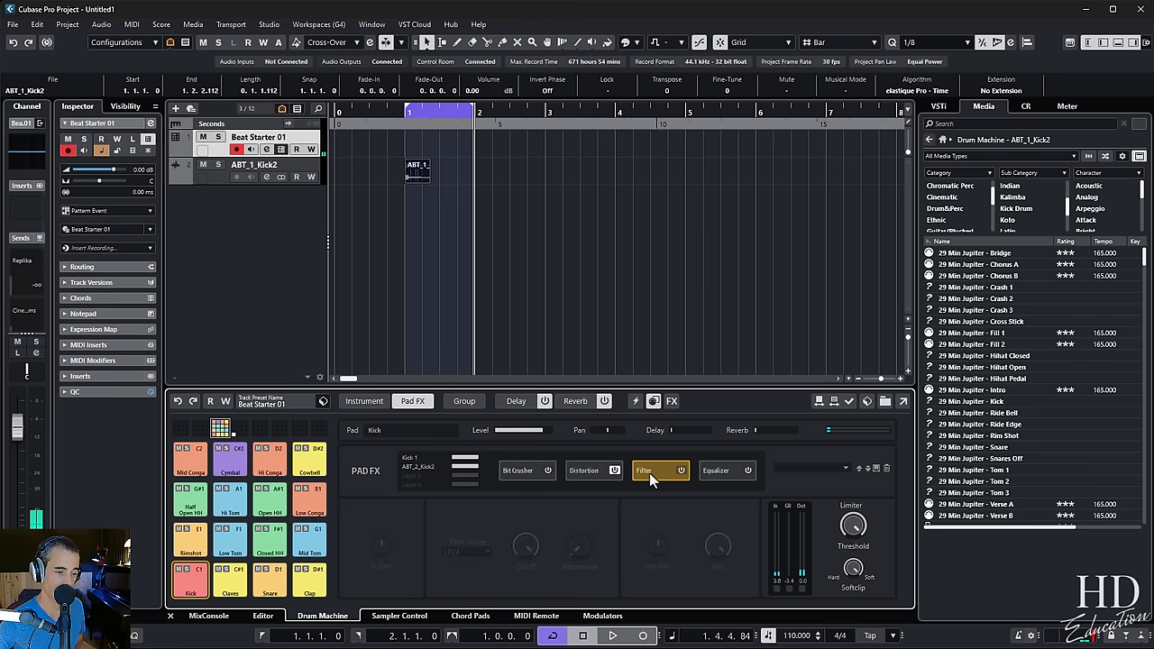
left_click(714, 469)
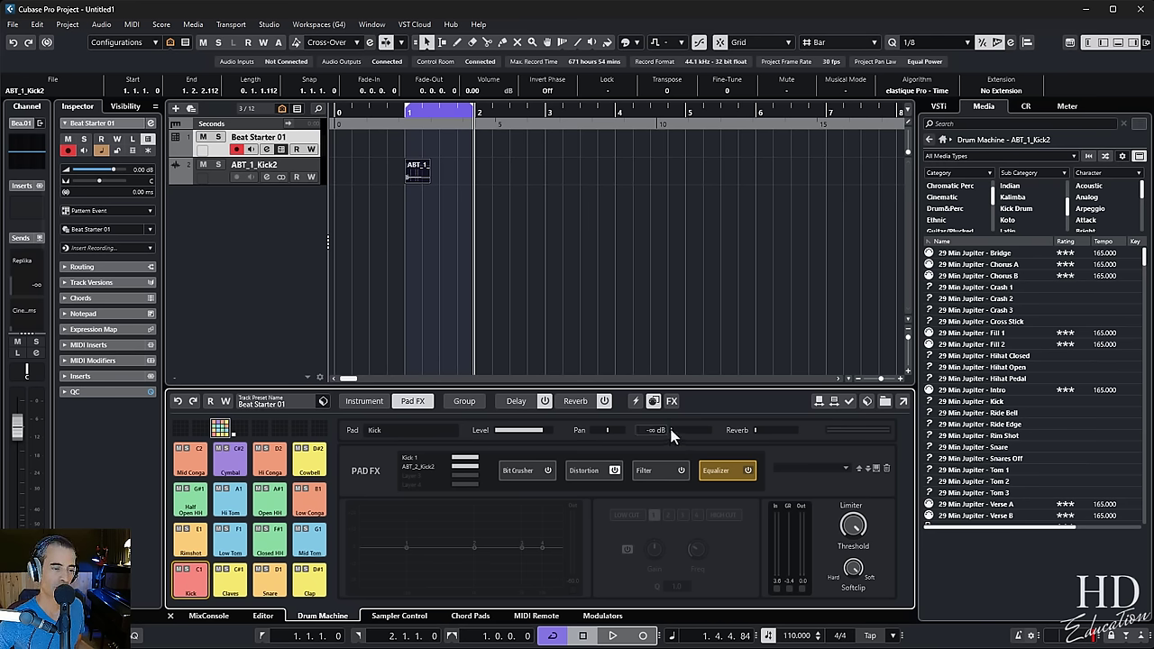
left_click_drag(648, 429, 712, 429)
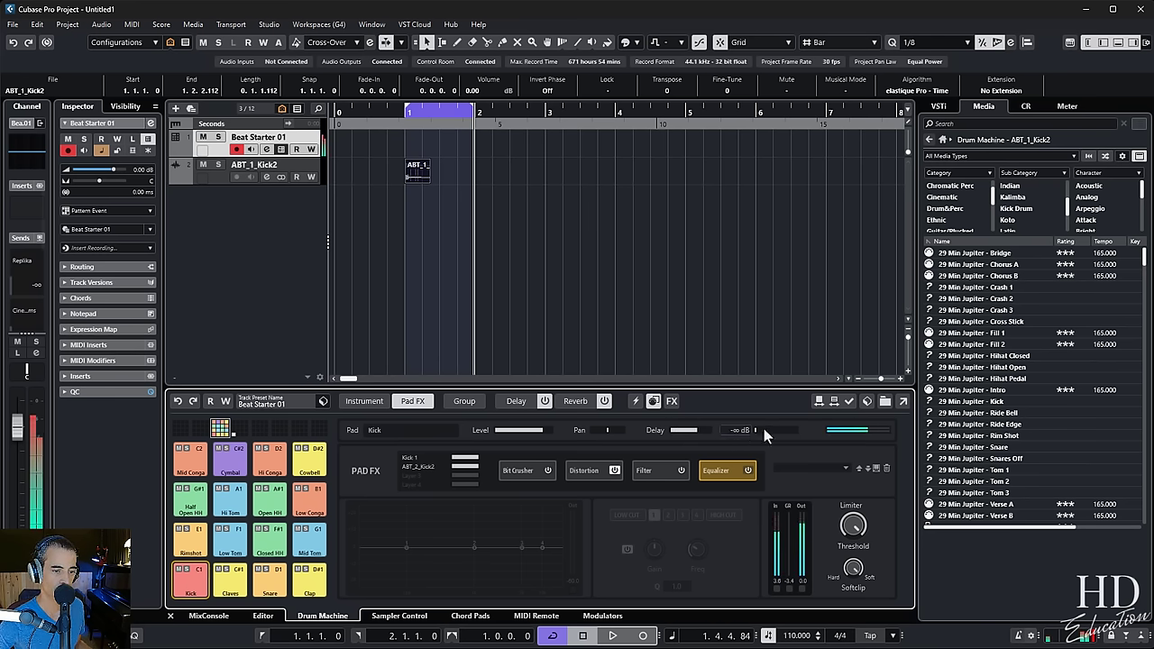
left_click_drag(753, 429, 778, 429)
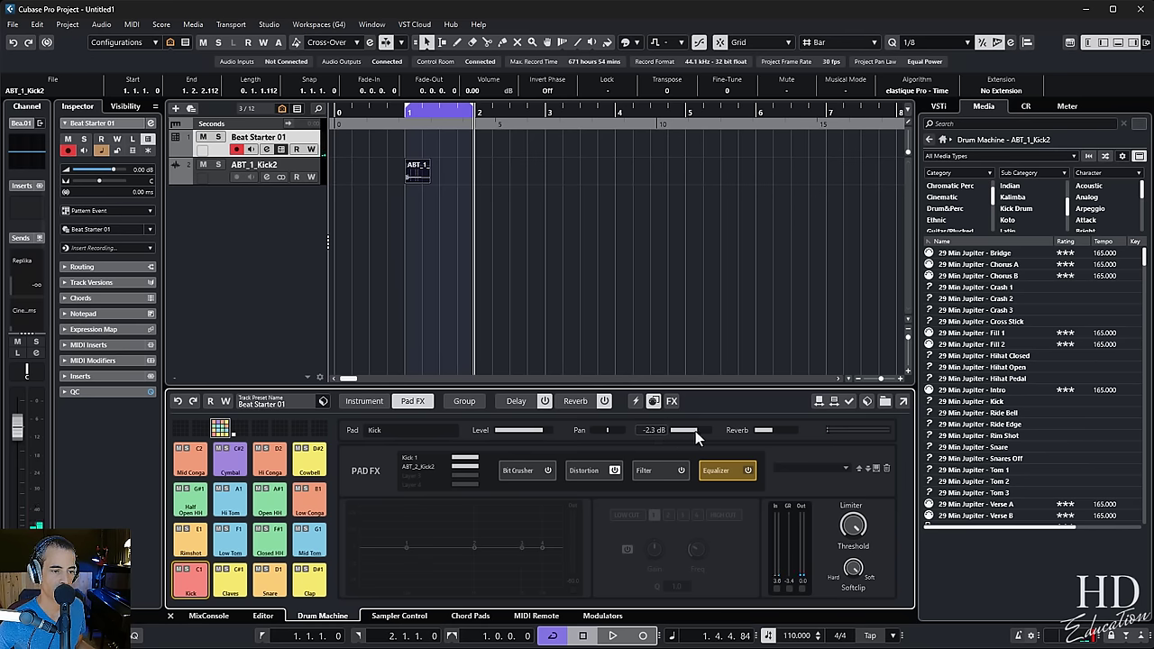
left_click(516, 400)
type("kick")
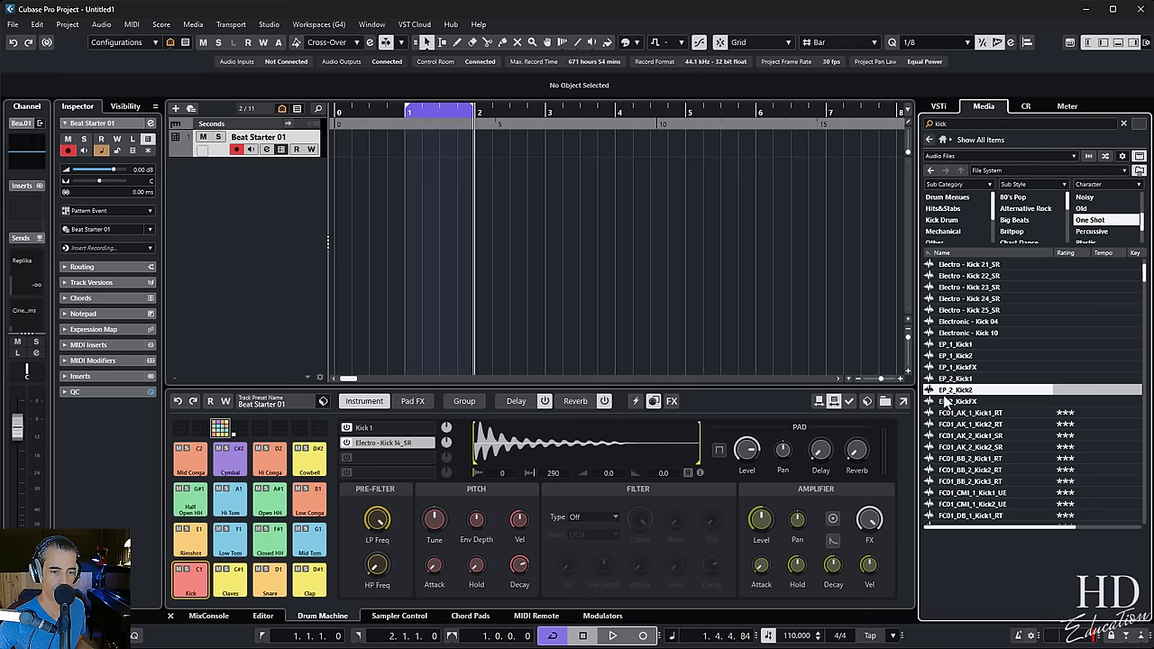
- Enable Hot Swap Preview Pad and audition several one-shot kicks onto the kick layer, ending on an FCDI kick
left_click(955, 390)
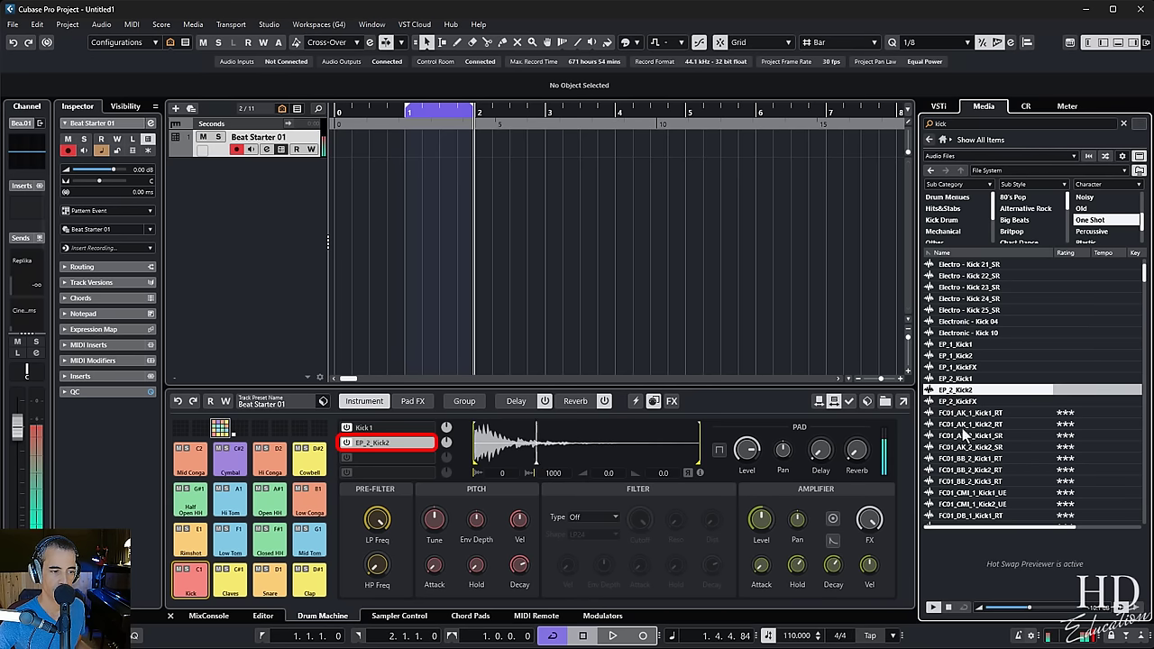
left_click(969, 458)
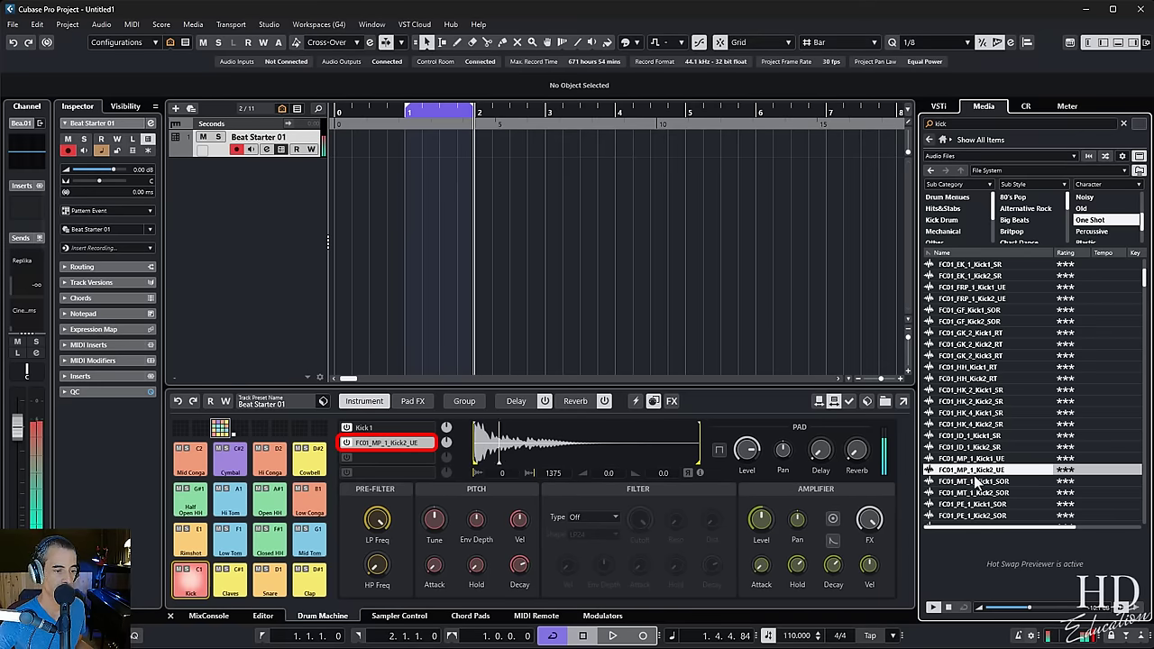
mouse_move(818, 400)
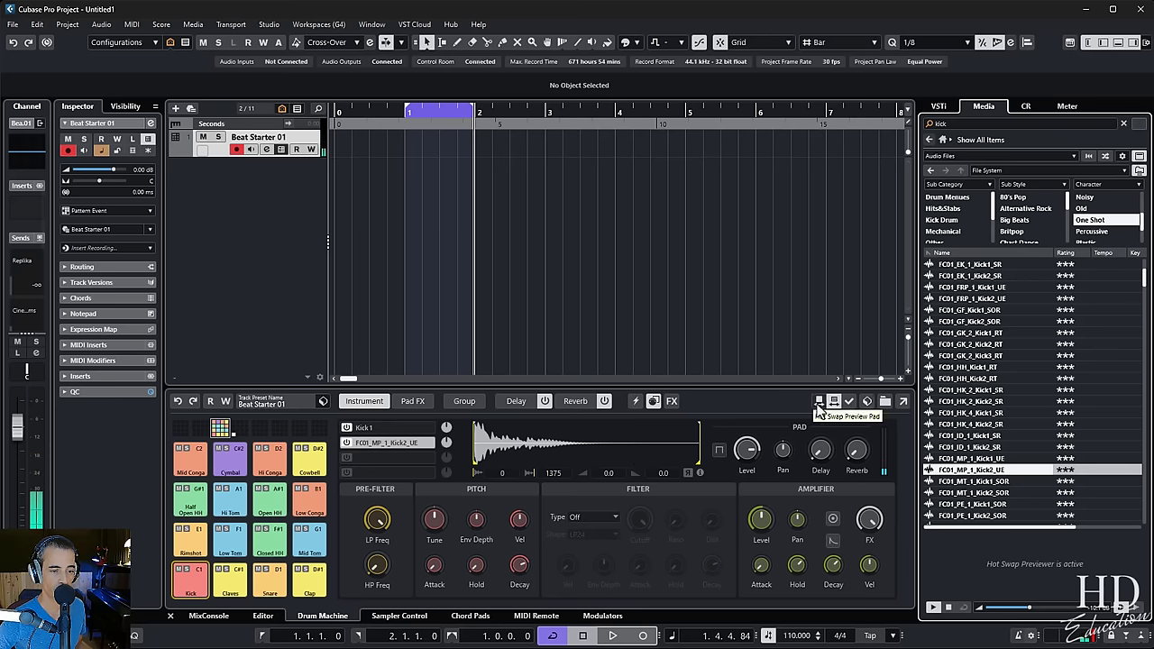
left_click(970, 342)
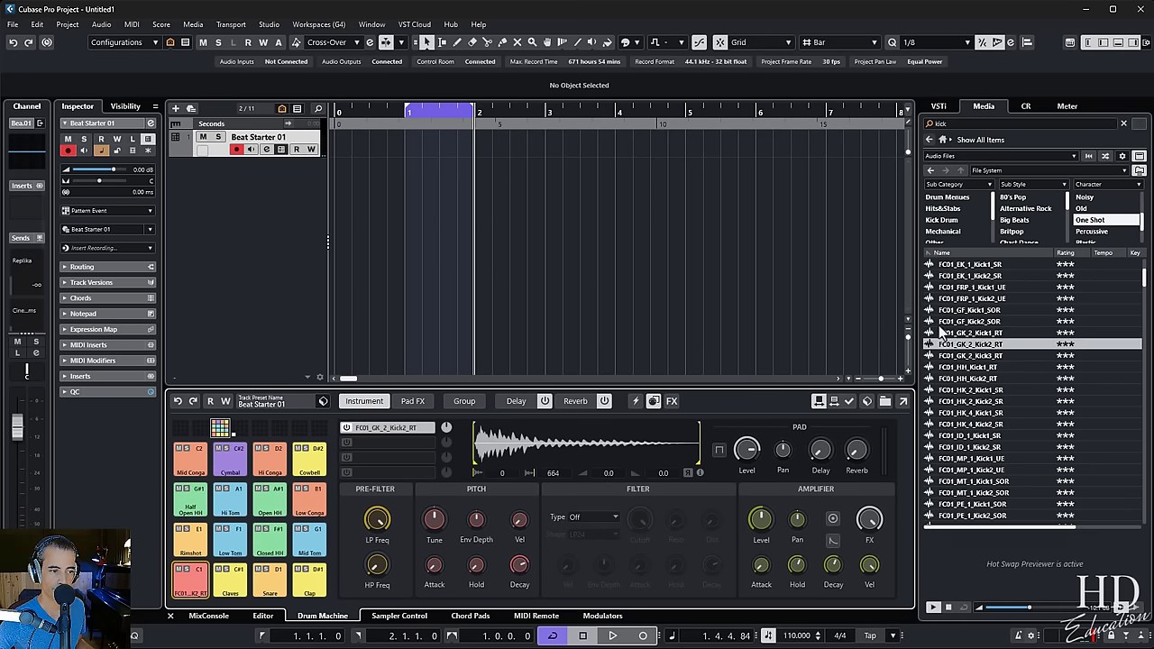
left_click(971, 286)
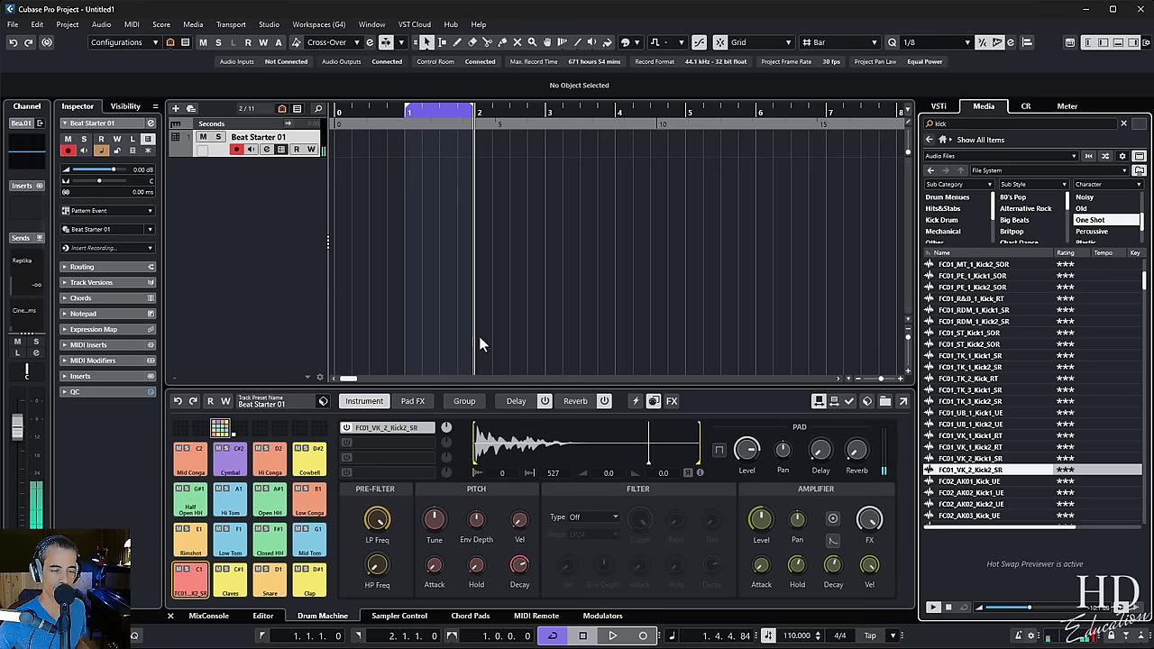
- Dismiss the track preset options and show the Kick 1 layer's synth settings
left_click(326, 401)
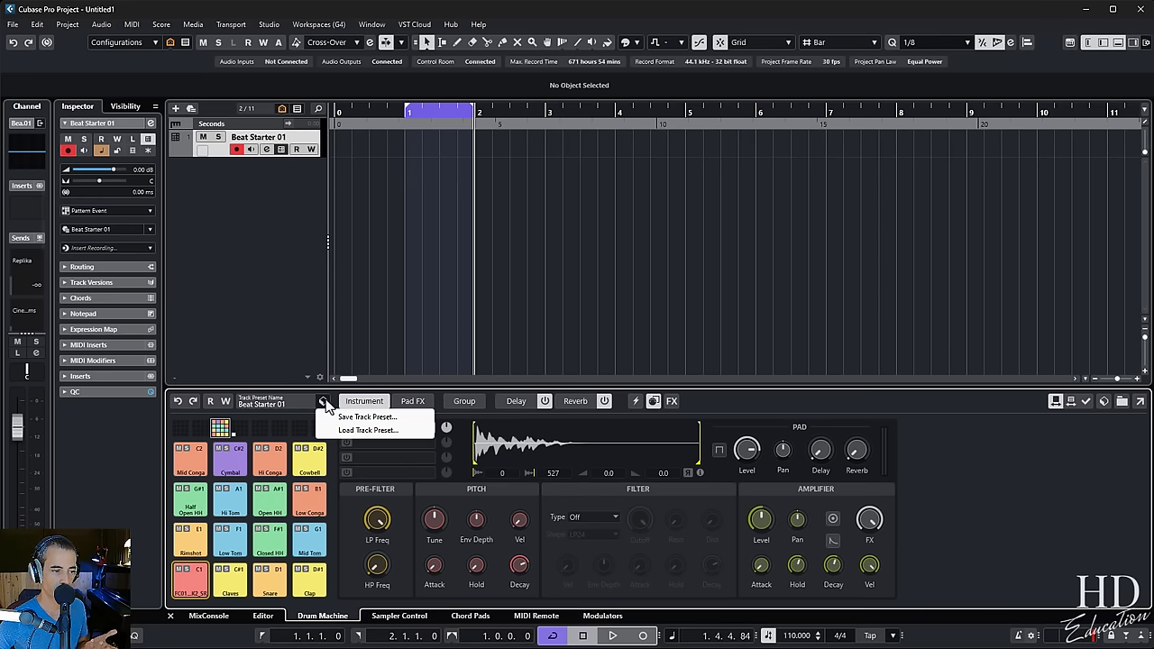
left_click(368, 429)
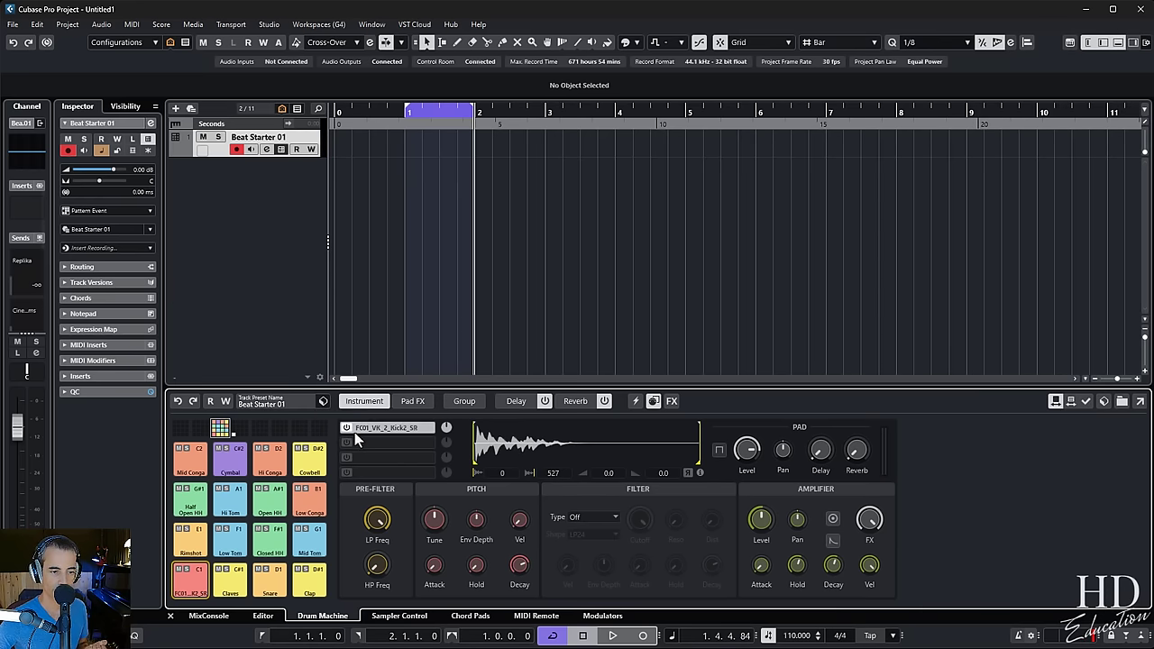
left_click(191, 577)
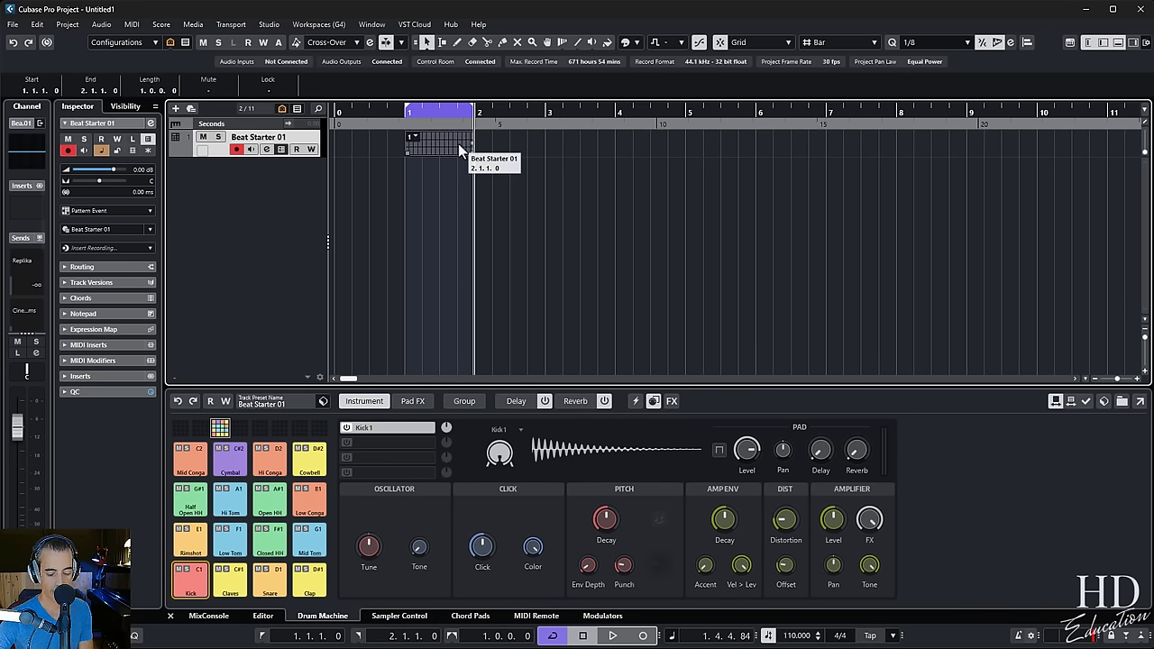
- Resize the Beat Starter 01 pattern event and convert its copy to a MIDI part
left_click_drag(436, 144, 649, 144)
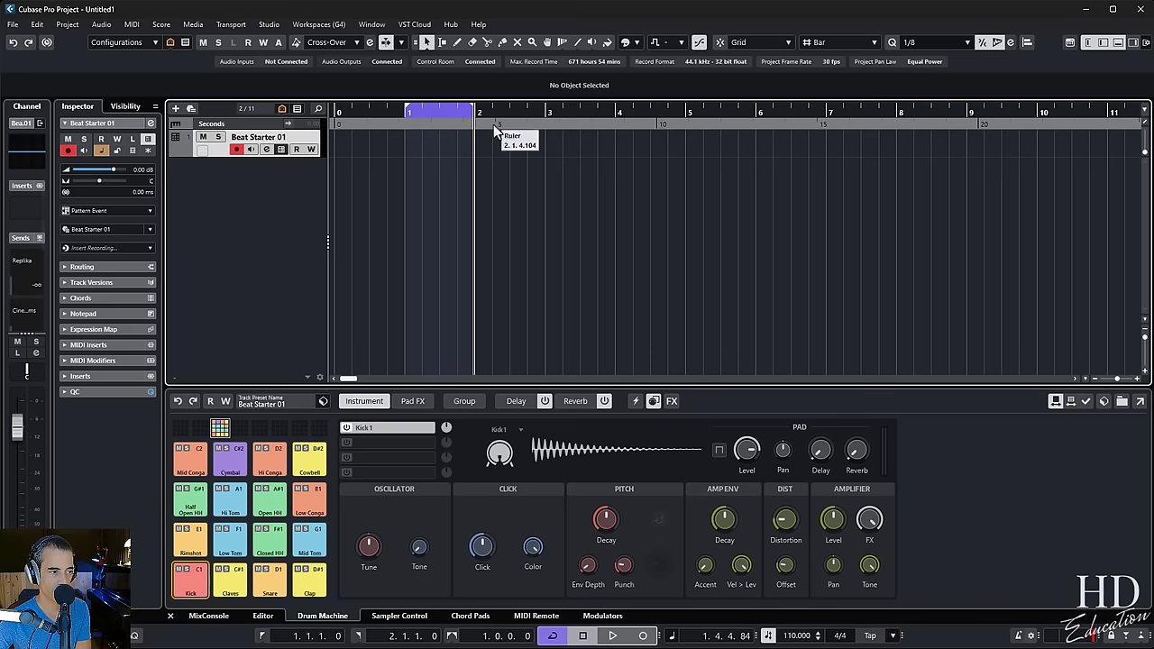
left_click(106, 209)
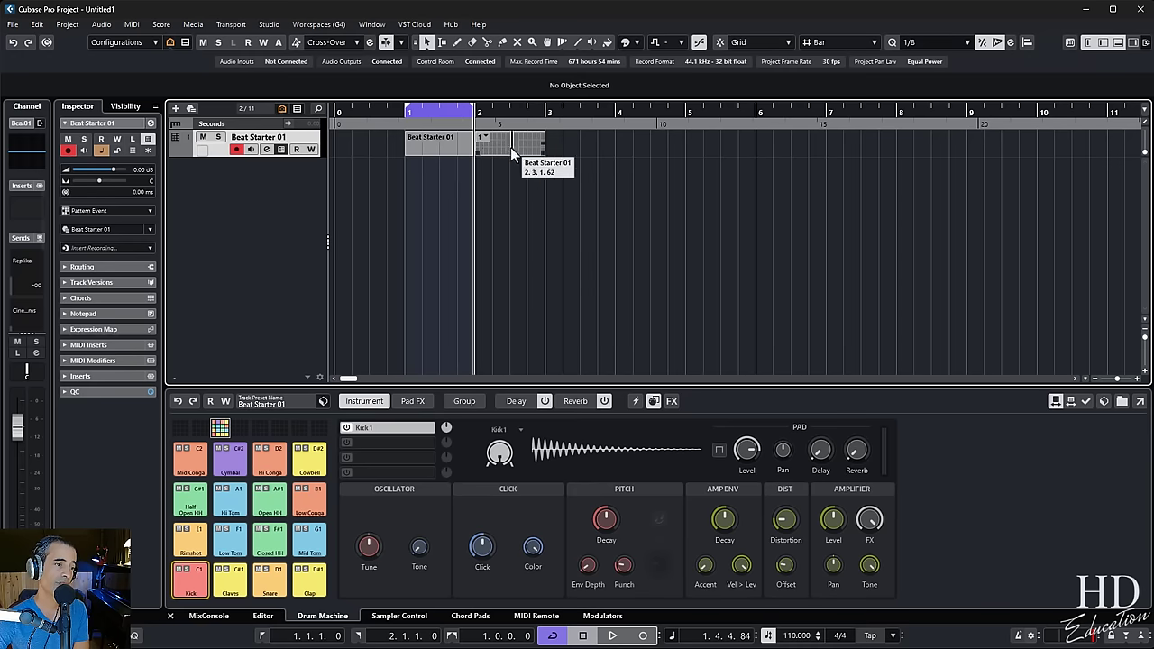
right_click(514, 144)
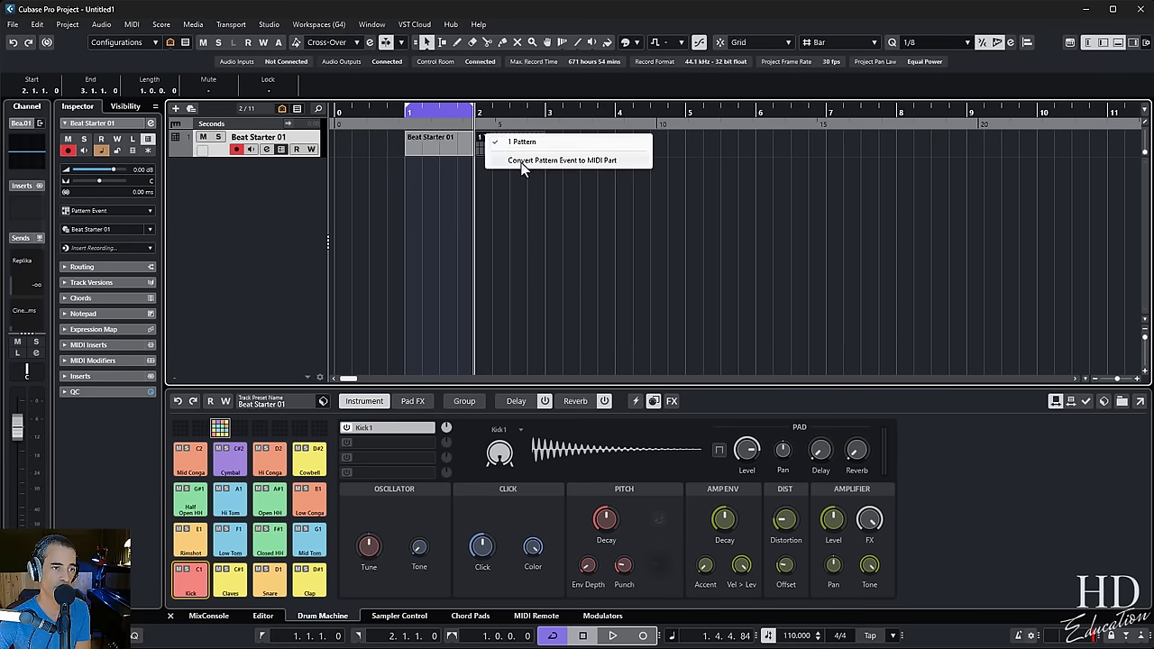
left_click(563, 159)
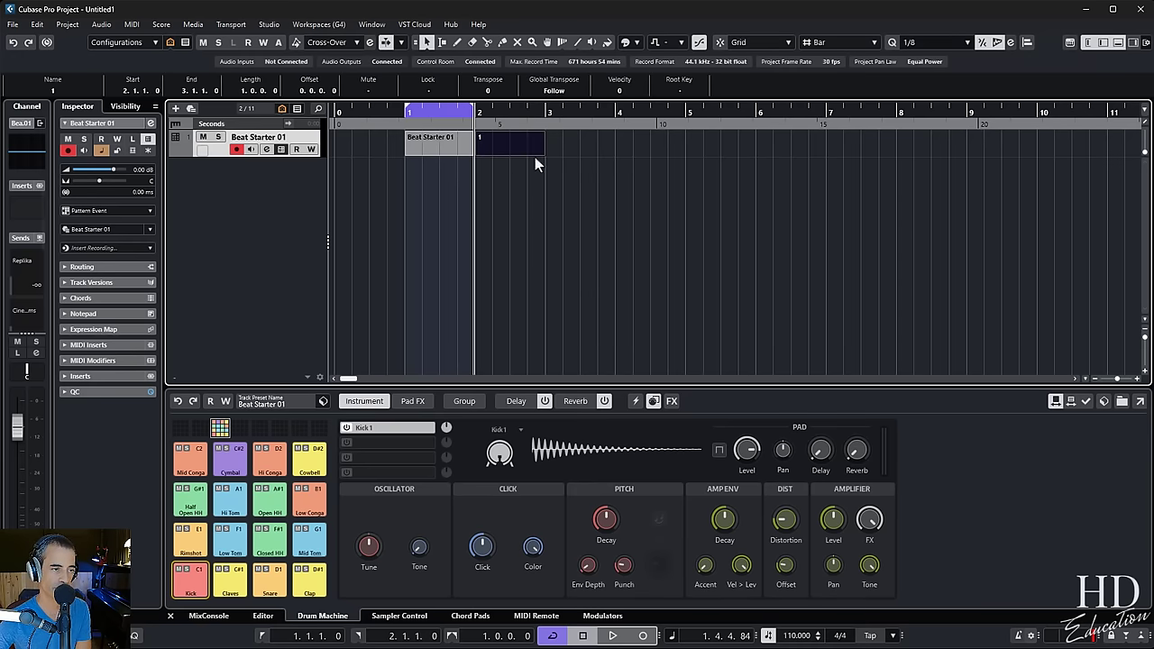
mouse_move(487, 169)
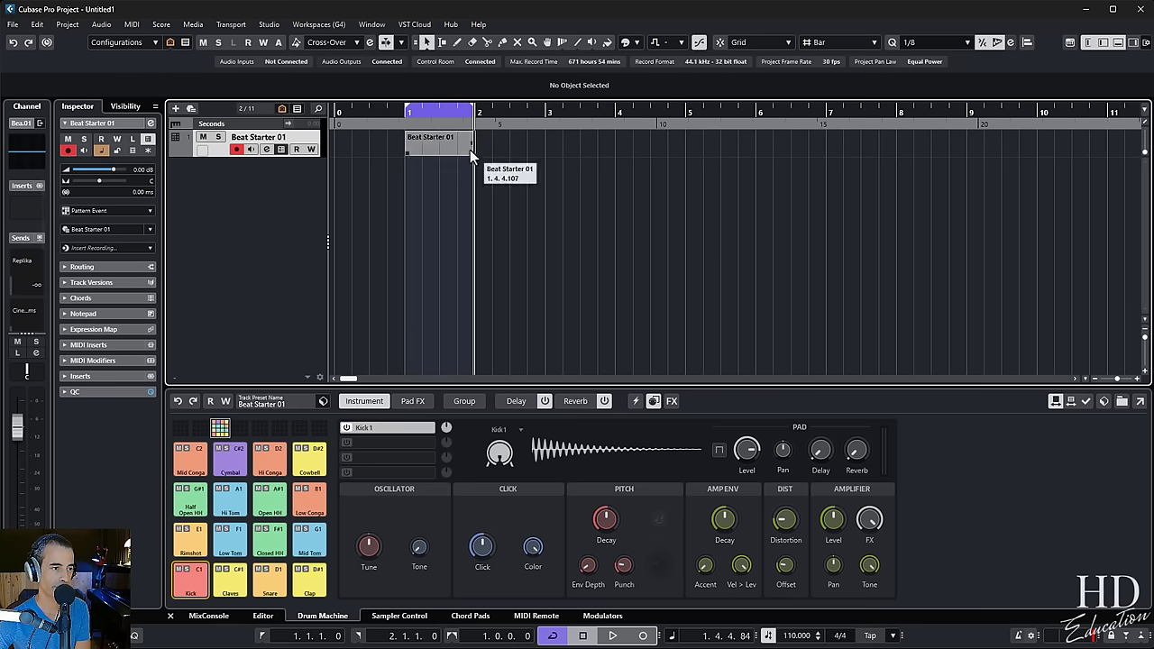
left_click(432, 141)
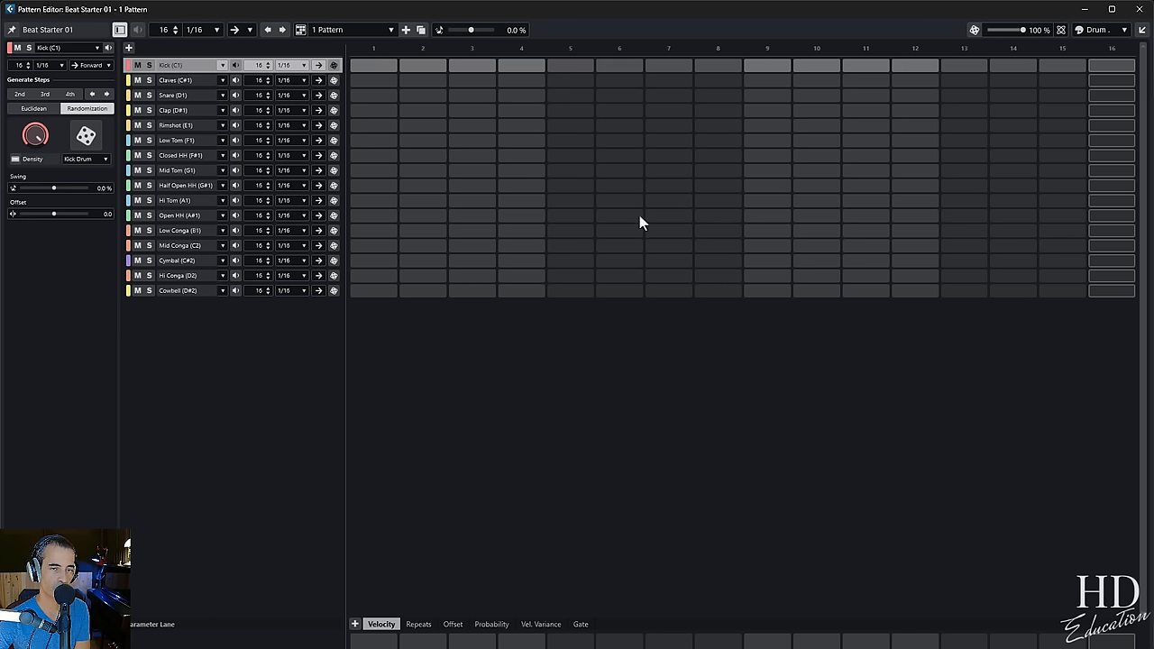
mouse_move(1099, 50)
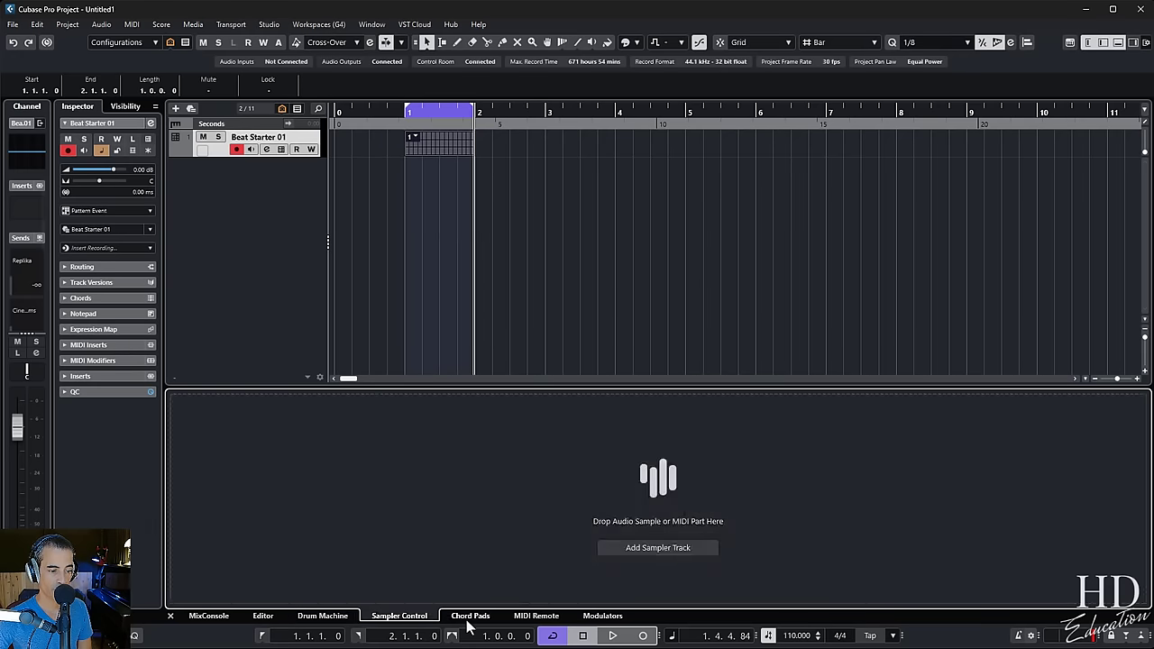
left_click(468, 616)
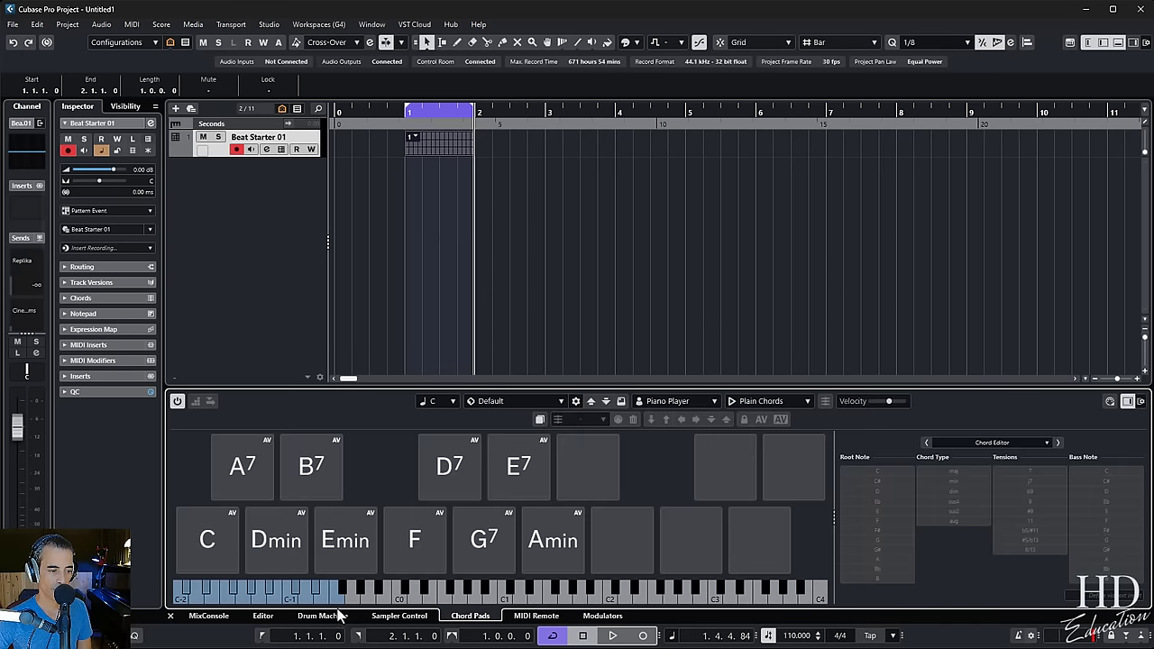
left_click(264, 617)
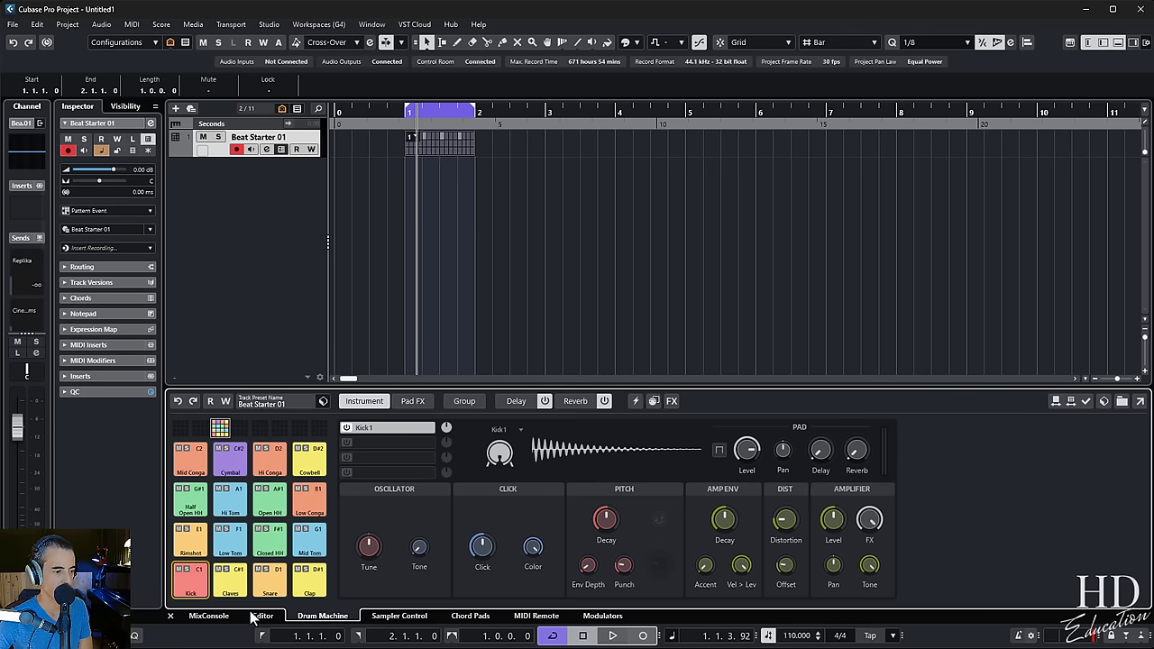
- Show the Pattern Editor in the lower zone with the kick and snare steps
left_click(263, 617)
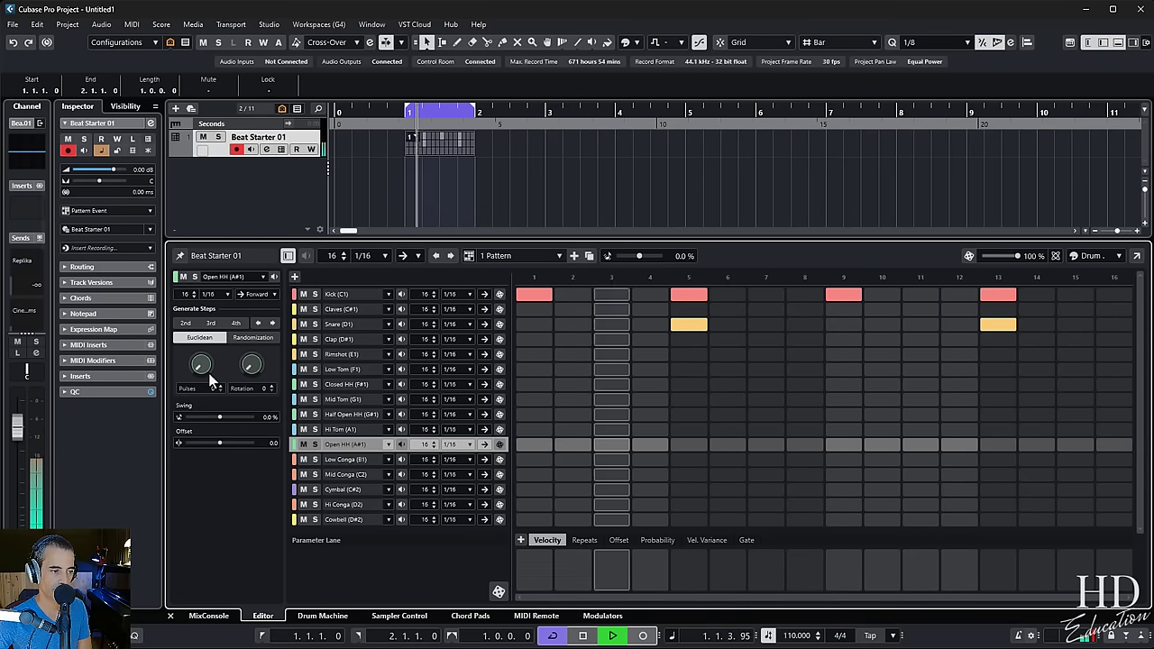
- Generate Euclidean open hi-hat pulses, then leave that row empty and select Closed HH
left_click_drag(200, 364, 200, 352)
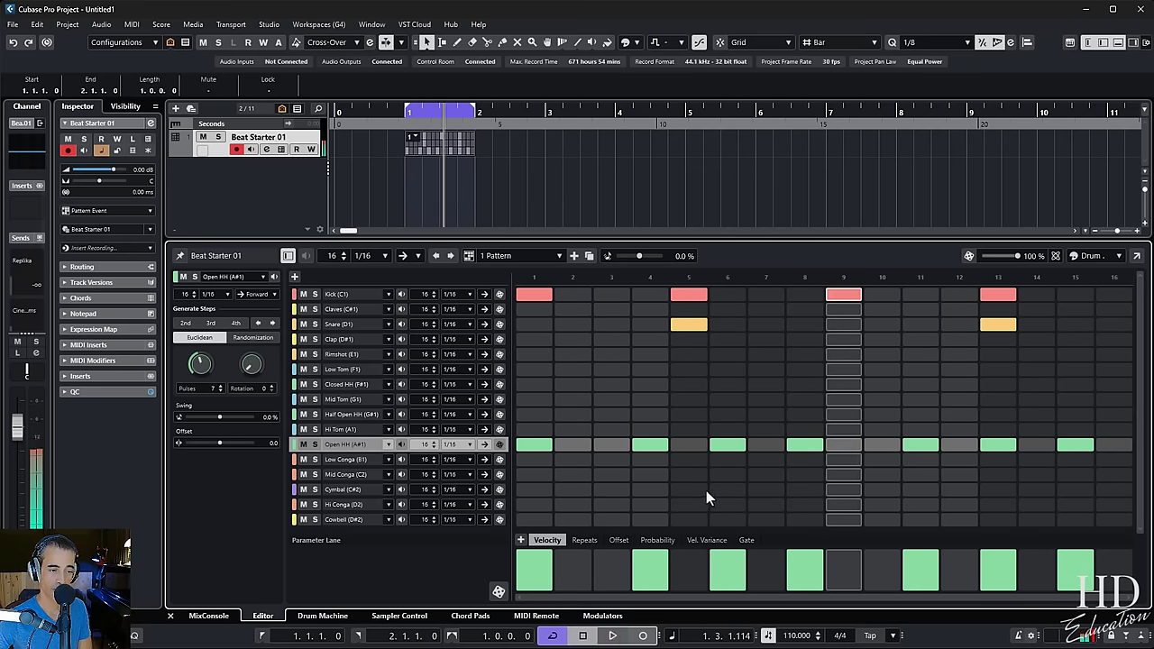
left_click(613, 635)
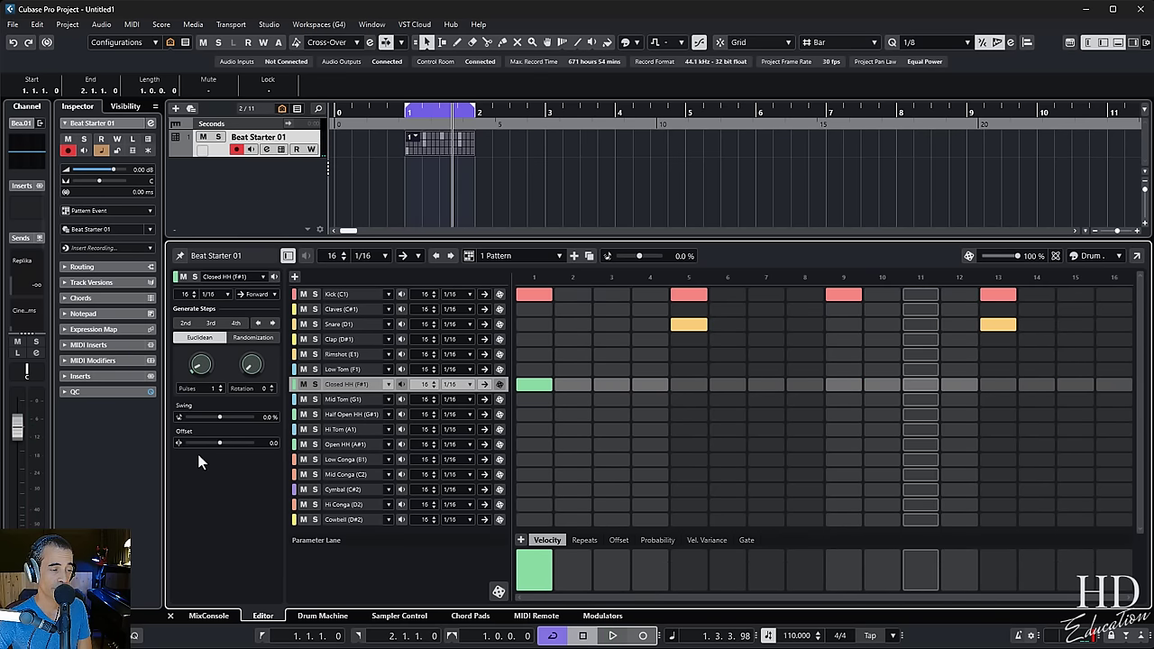
mouse_move(244, 350)
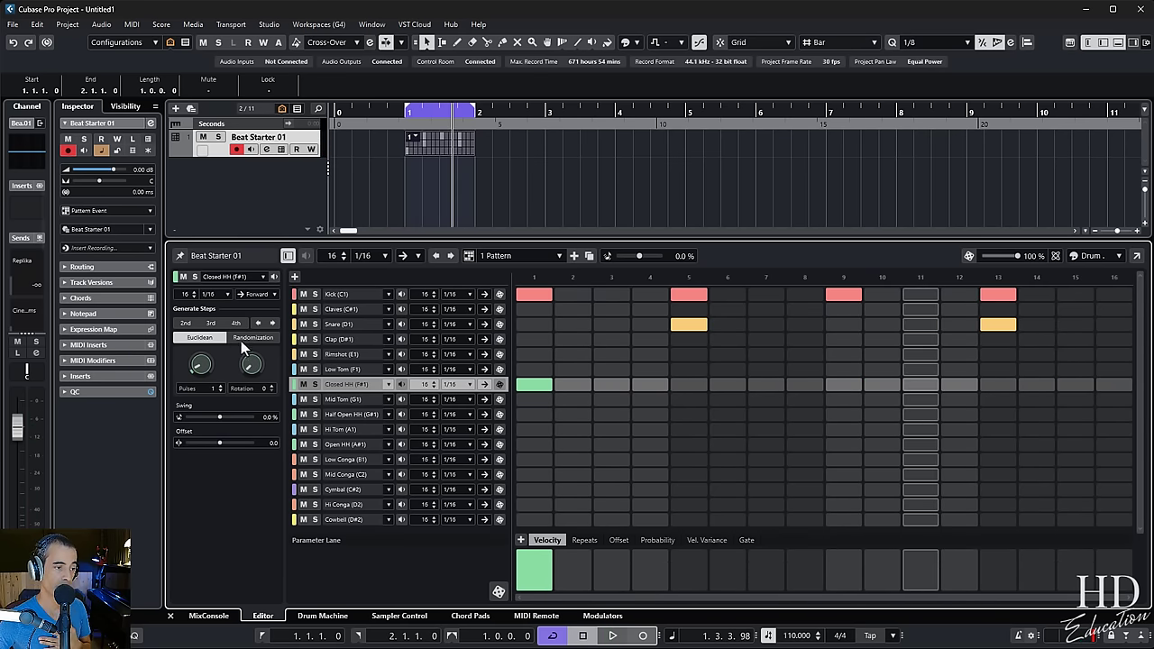
- Randomize the Closed HH row using the Kick Drum style for varied-velocity hits
left_click(252, 337)
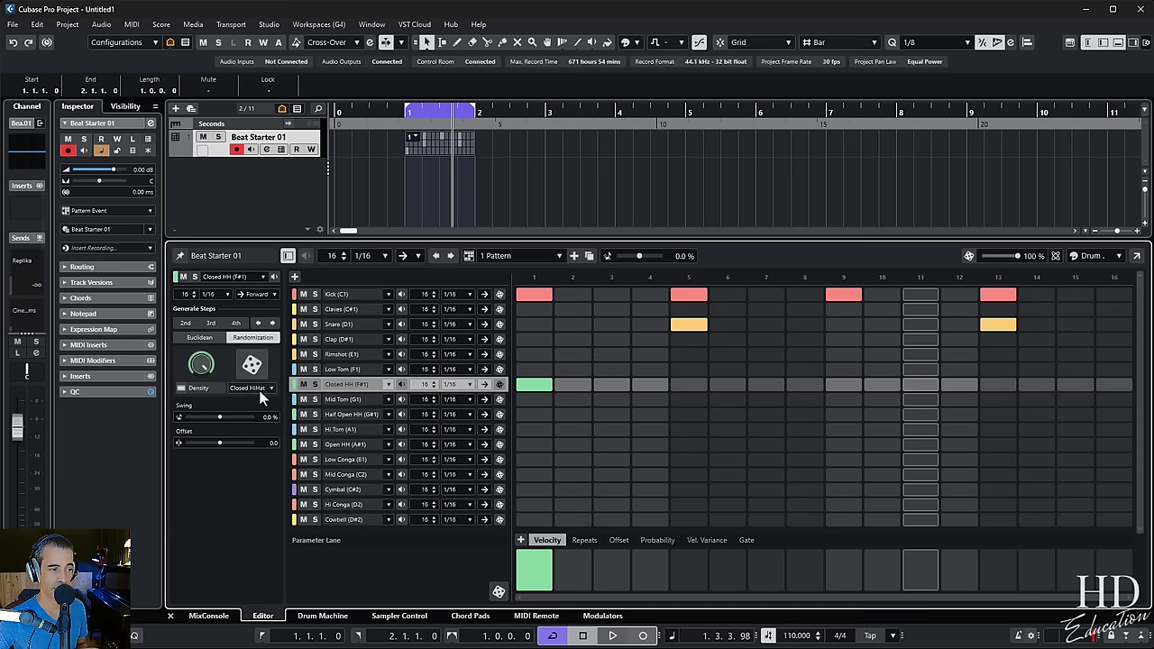
left_click(252, 388)
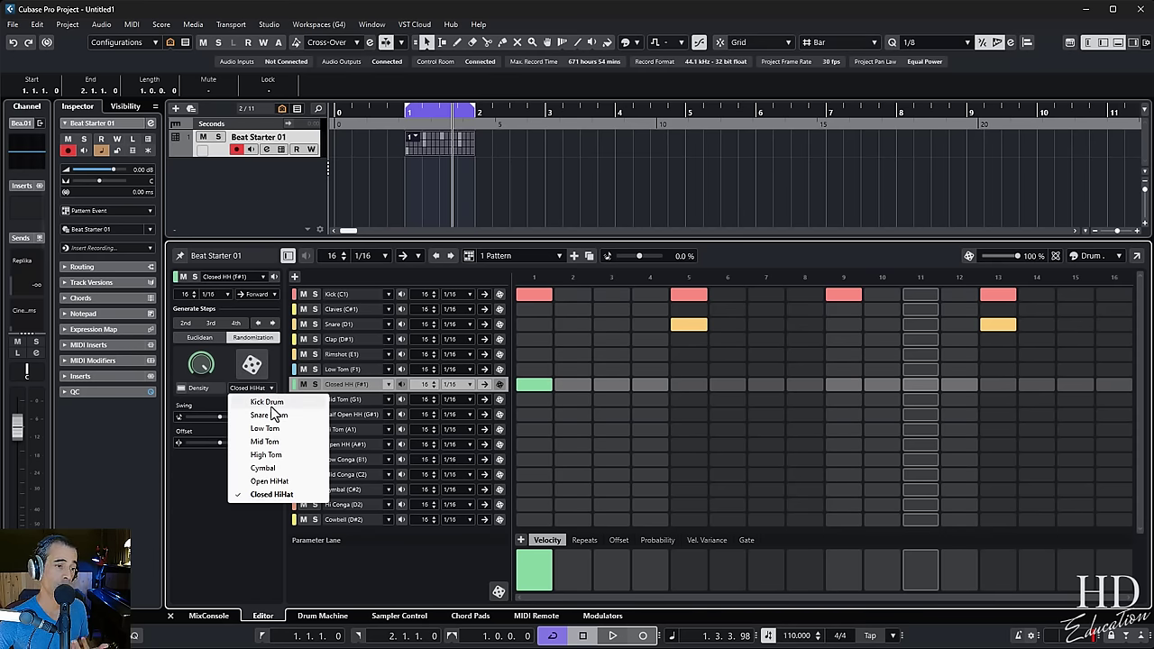
mouse_move(315, 497)
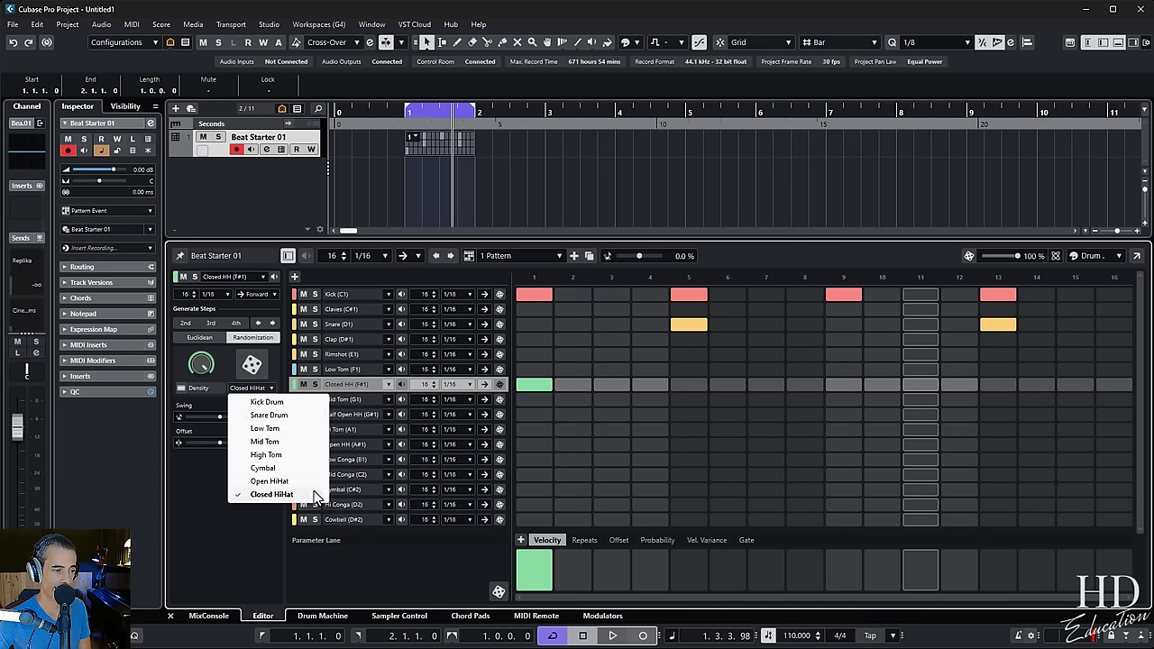
mouse_move(224, 371)
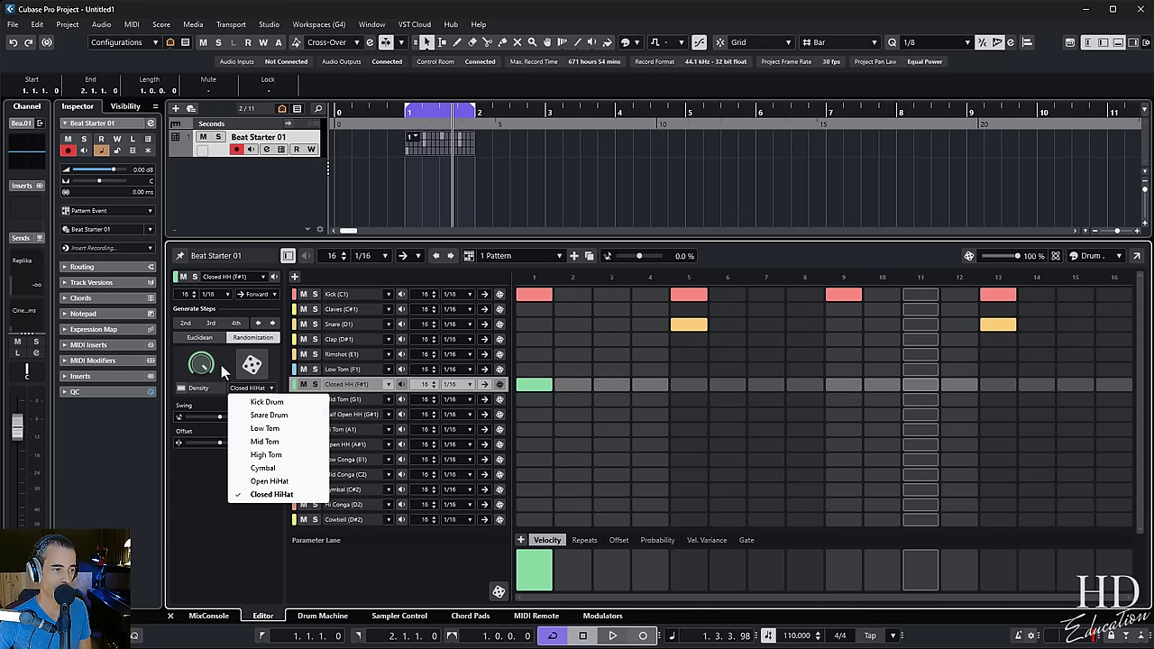
left_click(252, 364)
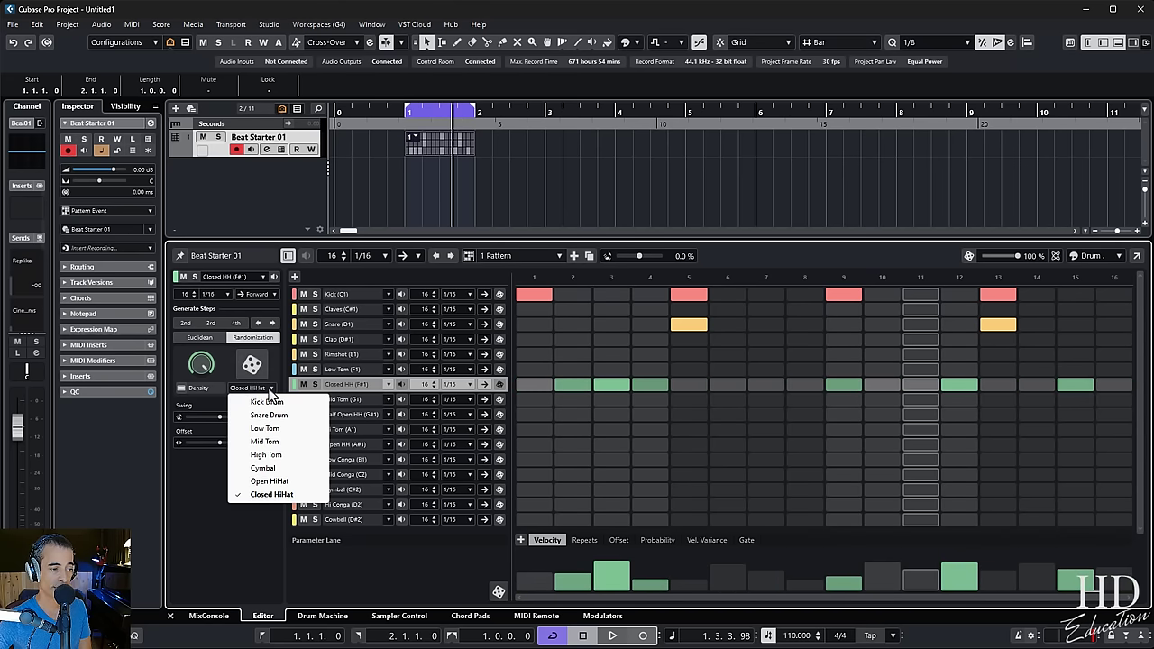
left_click(265, 400)
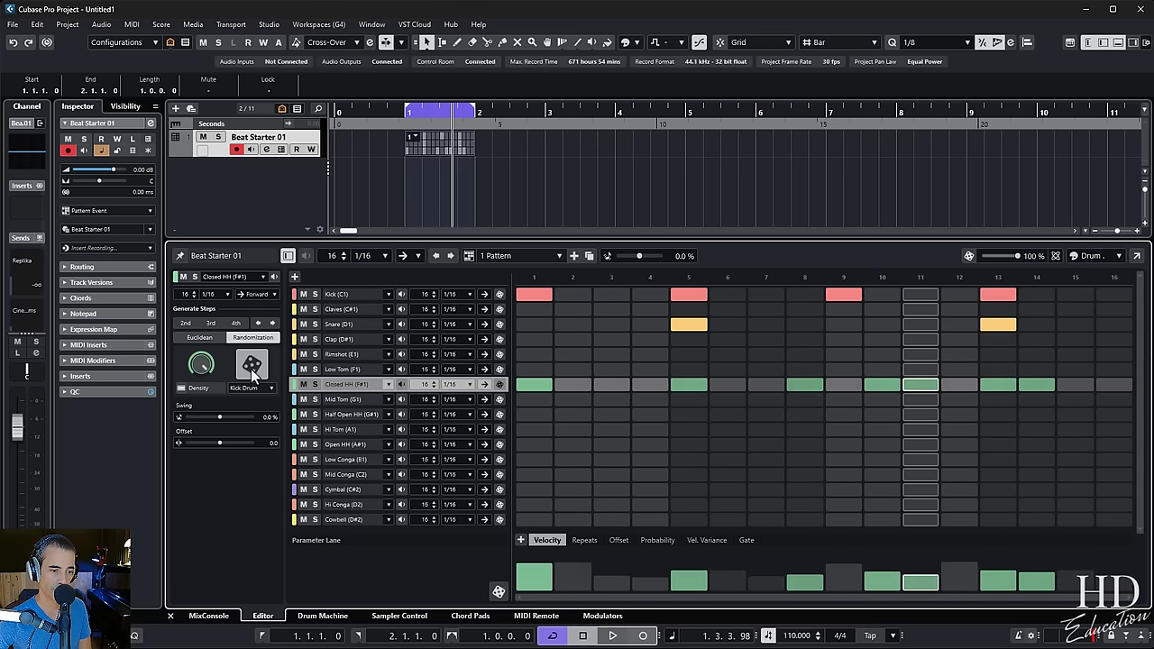
left_click(252, 364)
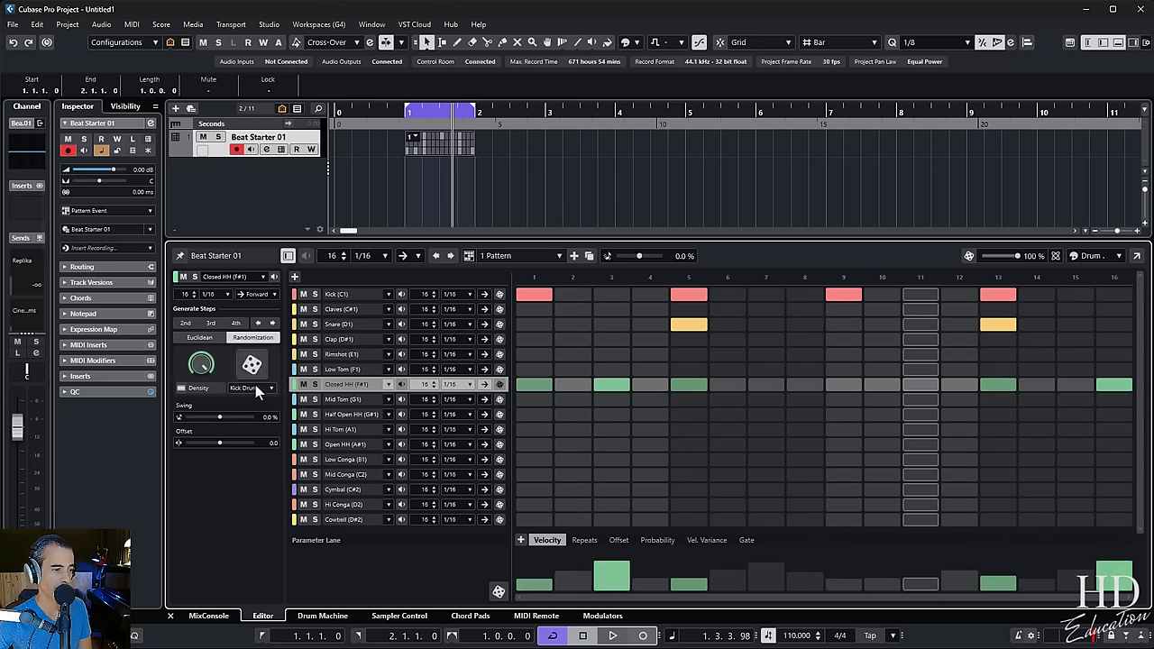